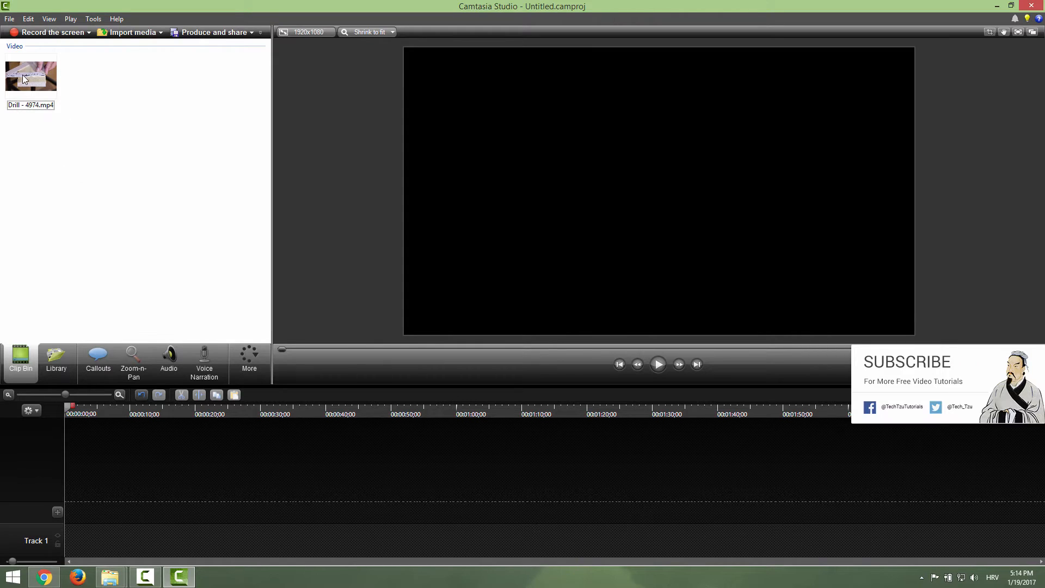
Place Drill - 4974.mp4 from the Clip Bin onto Track 1 of the timeline
left_click_drag(31, 75, 116, 540)
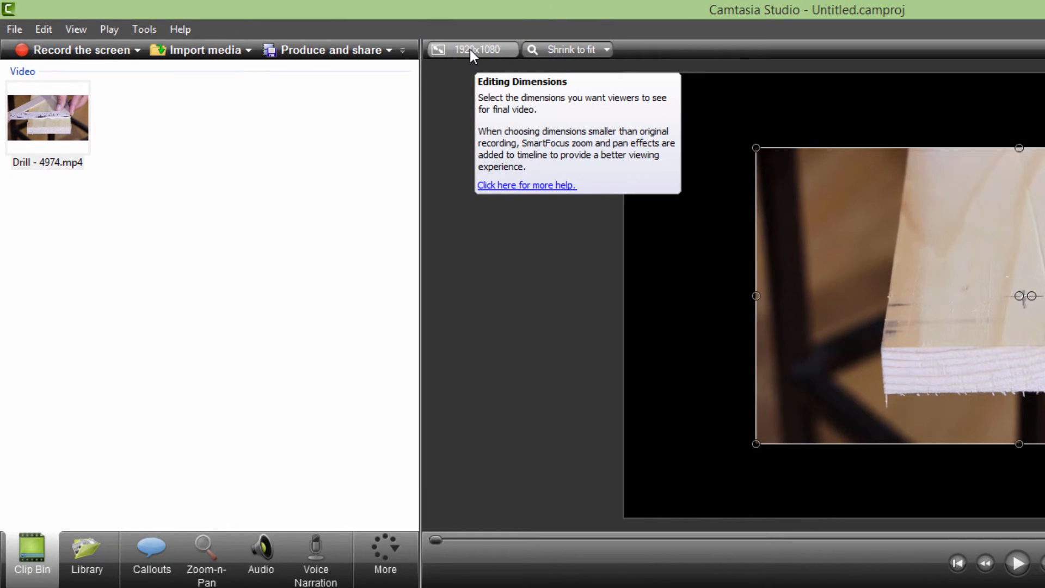
Choose the 1080p HD (1920x1080) preset as editing dimensions and confirm it
left_click(472, 49)
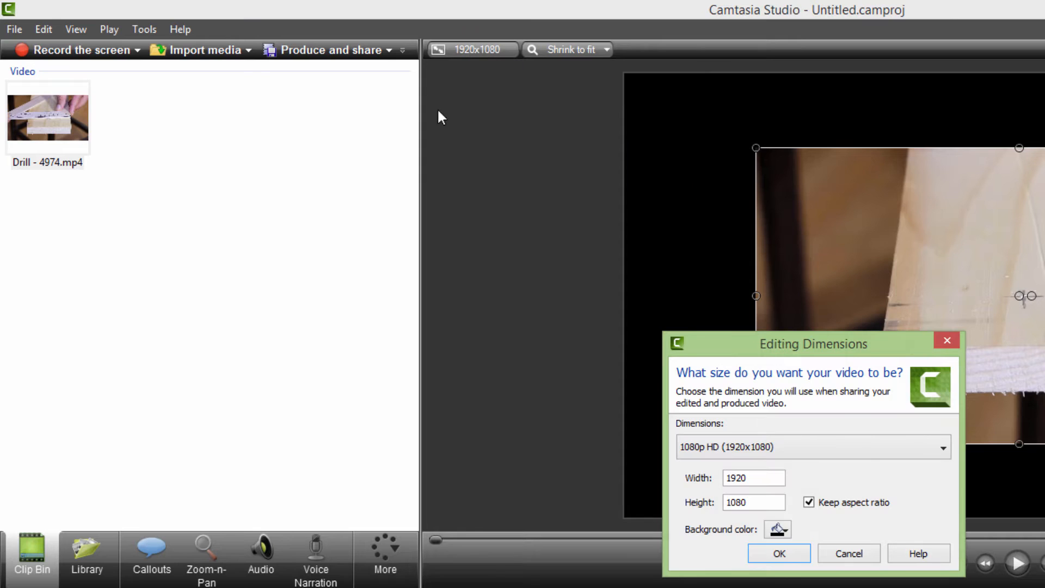
left_click(942, 446)
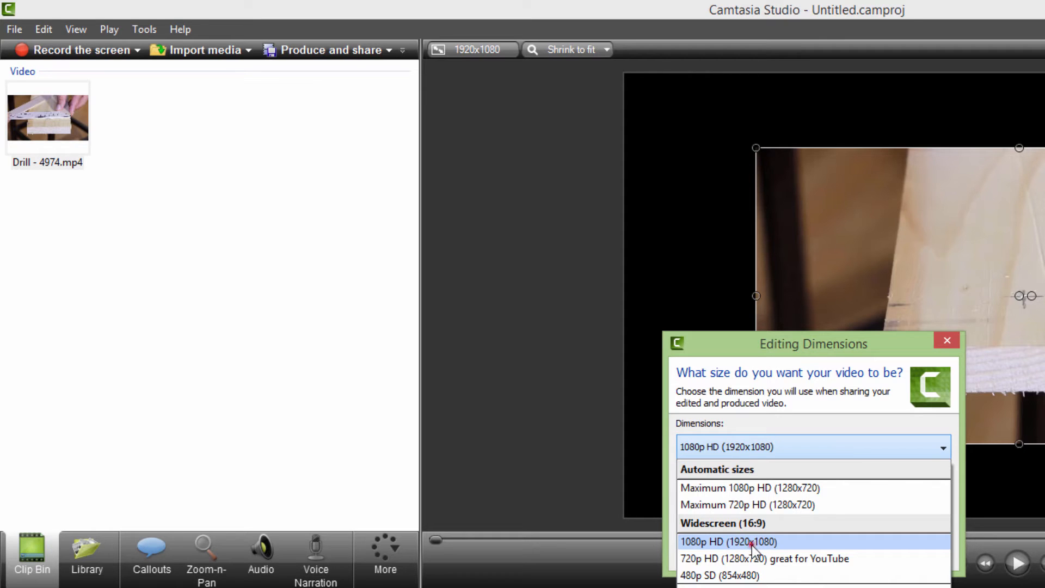
left_click(729, 541)
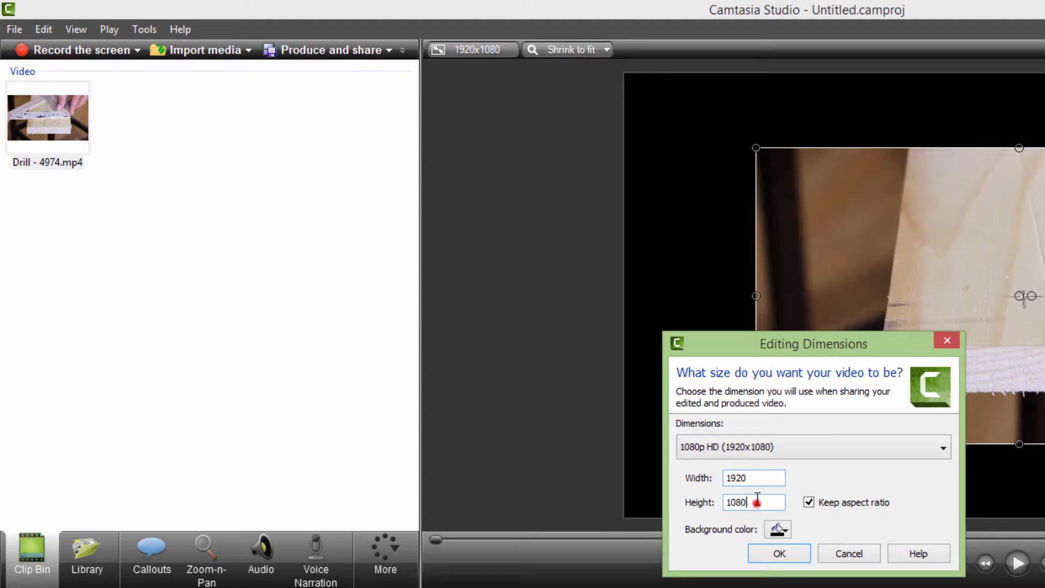
triple_click(750, 502)
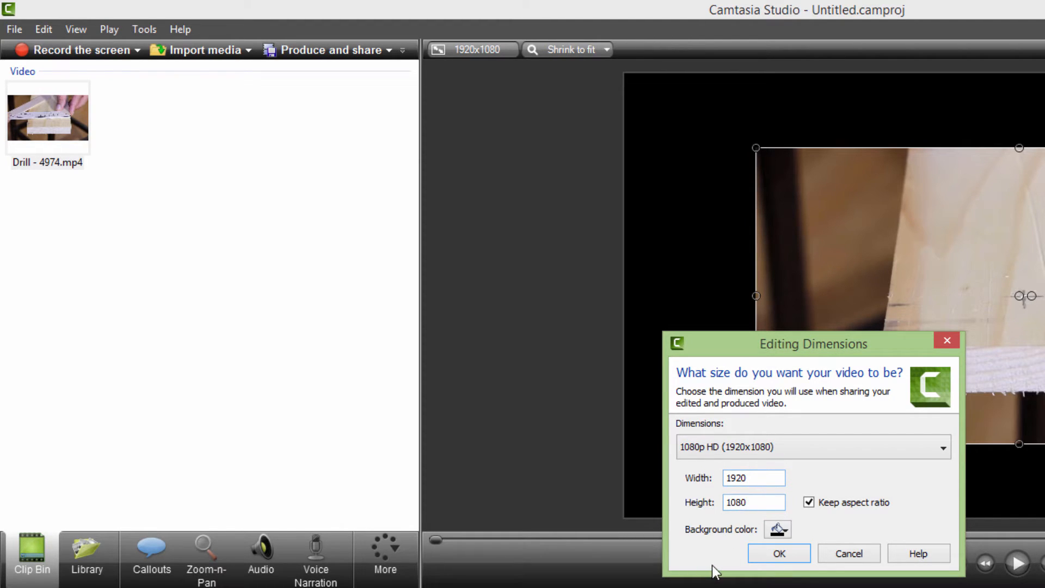
left_click(777, 553)
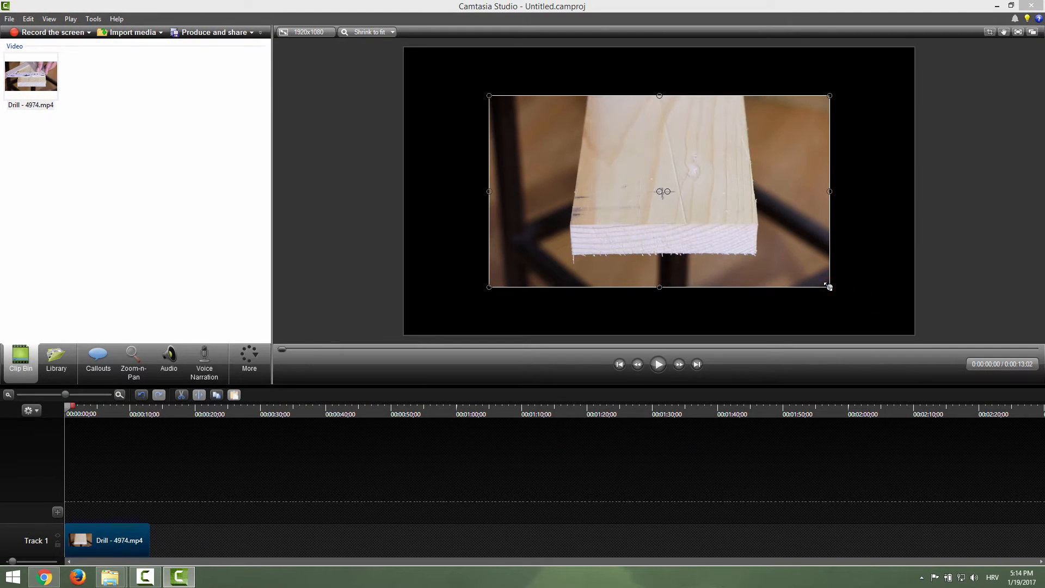
Scale the drill clip by its corner handle until it fills the 1920x1080 canvas
left_click_drag(830, 287, 901, 327)
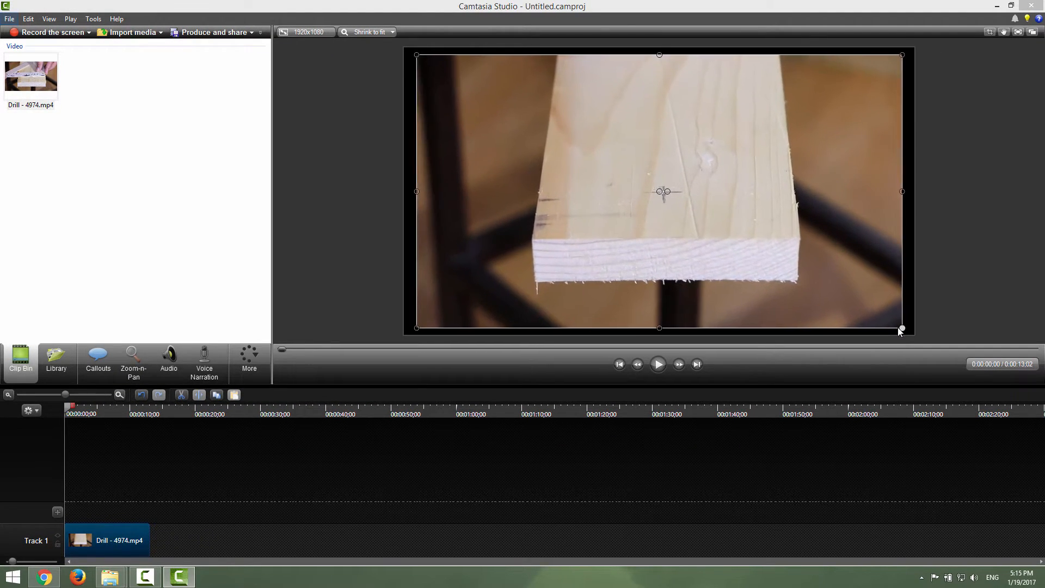
left_click_drag(901, 329, 884, 319)
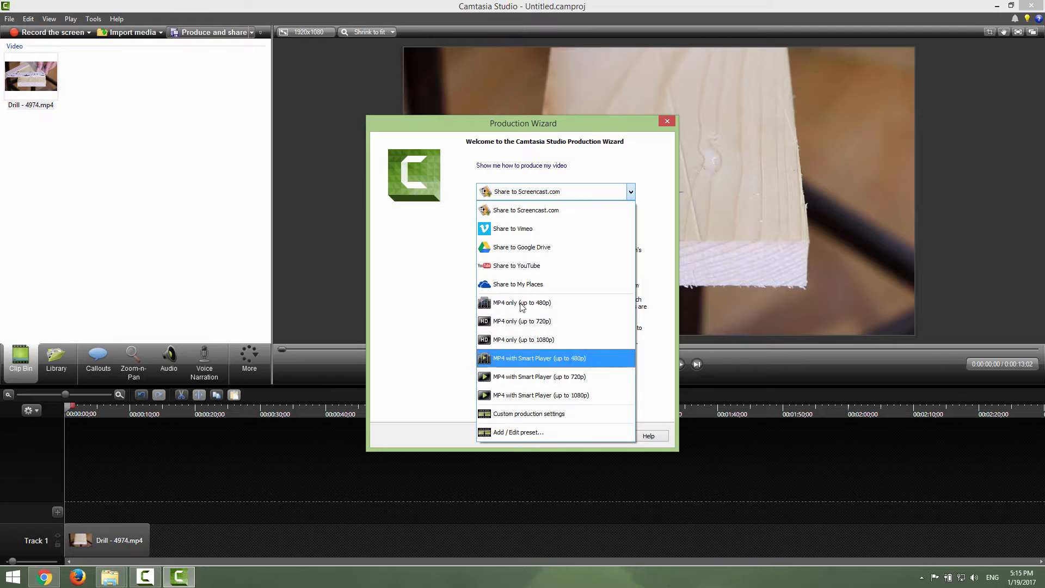
mouse_move(522, 340)
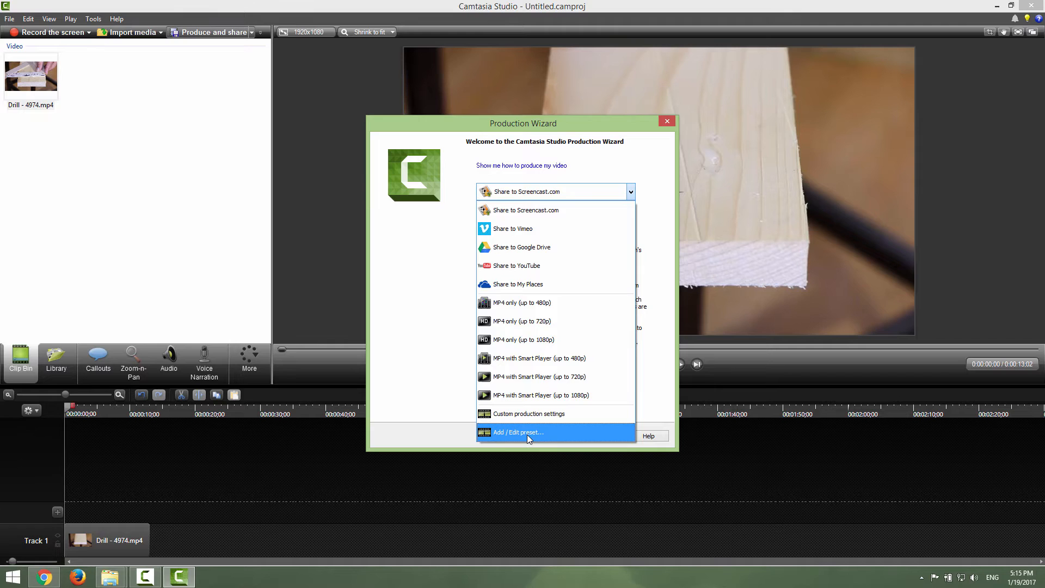
Start a new production preset from Add / Edit preset in the Production Wizard
left_click(519, 432)
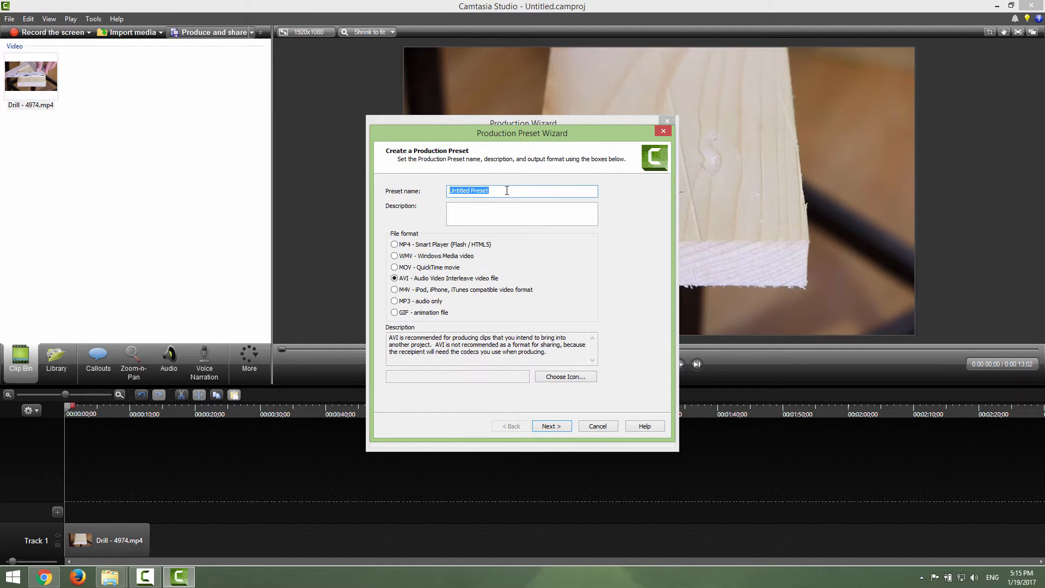
Name the preset 'my super preset', choose MP4 - Smart Player, and continue
type("my super preset")
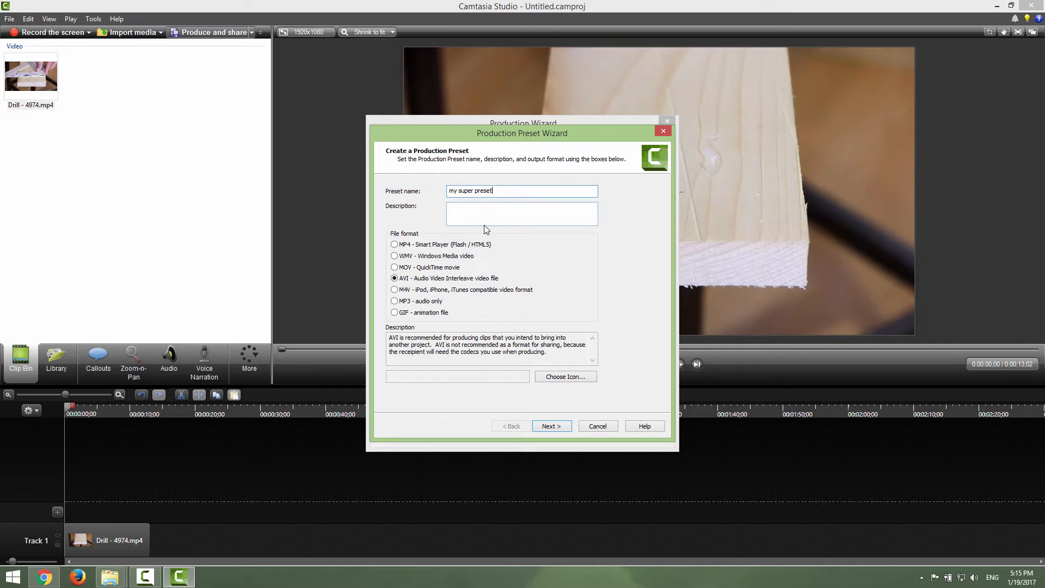
left_click(394, 245)
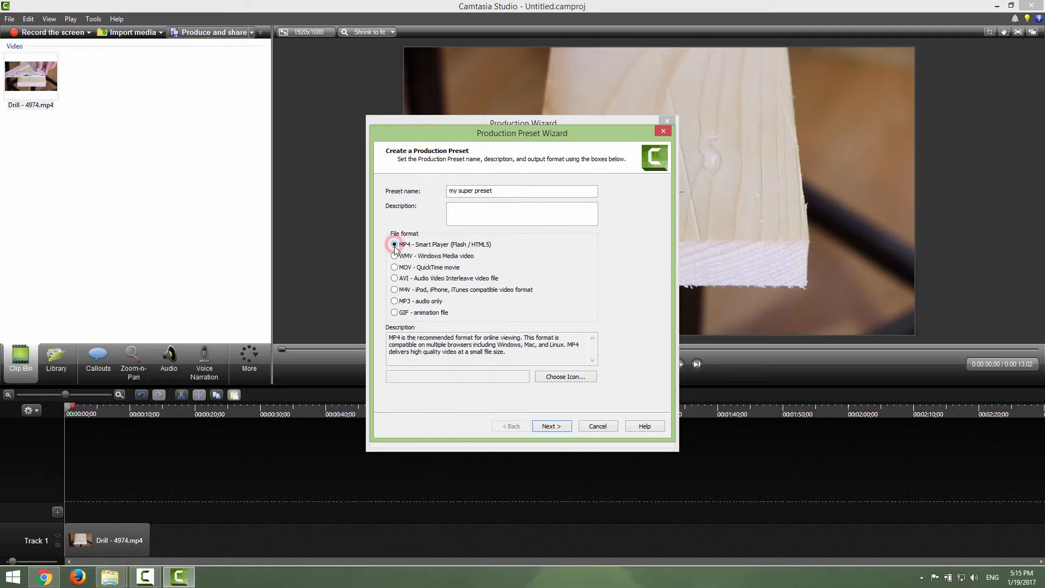
left_click(551, 426)
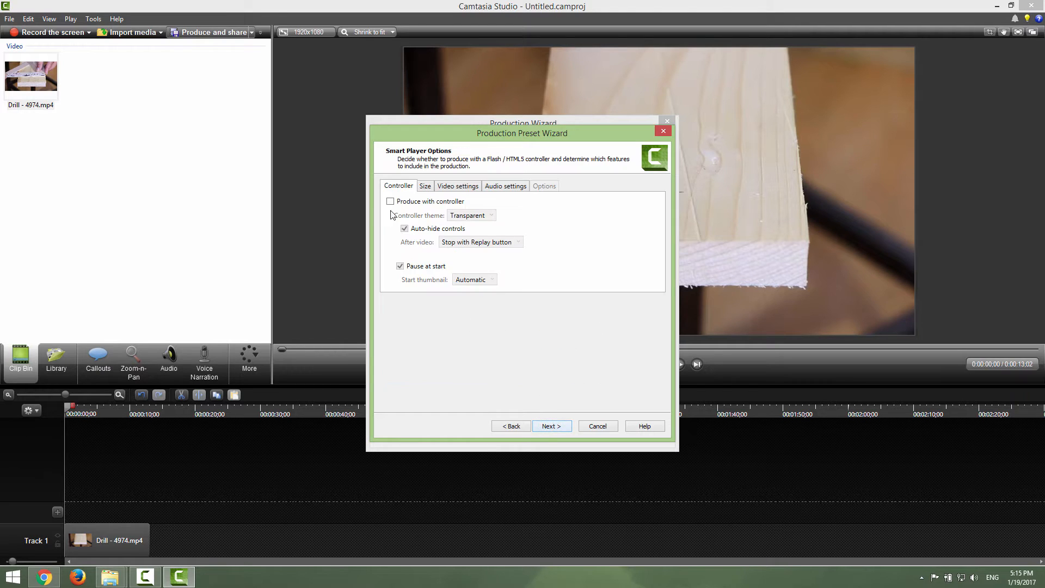
Leave 'Produce with controller' unchecked after toggling it, then move to Size
left_click(390, 201)
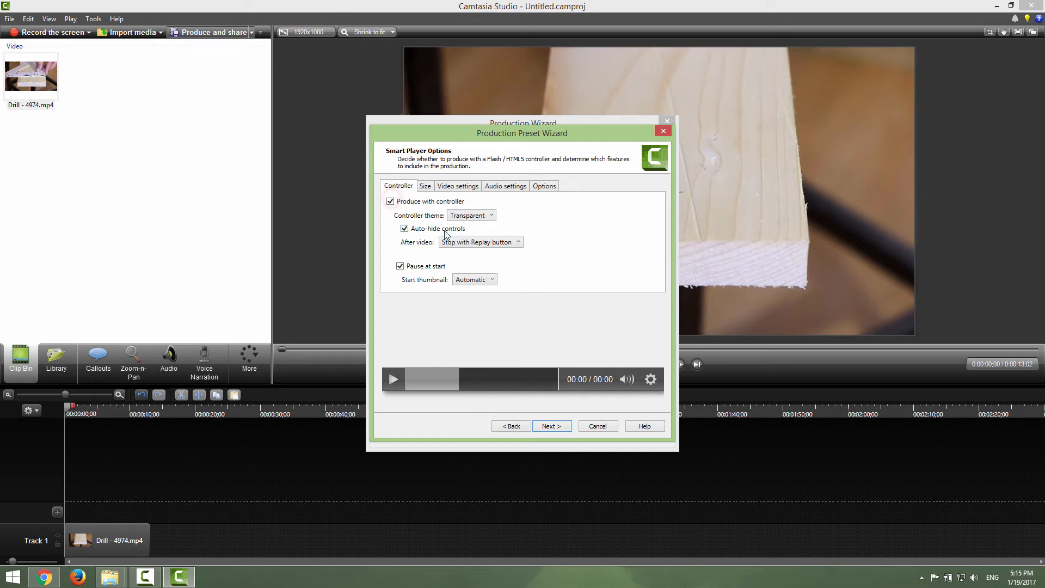
left_click(390, 201)
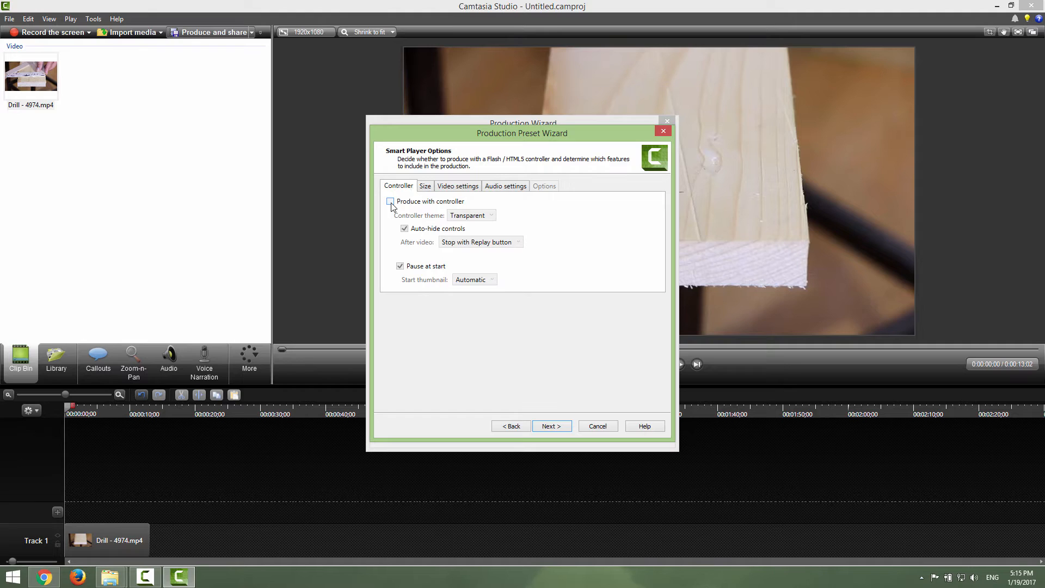
left_click(390, 201)
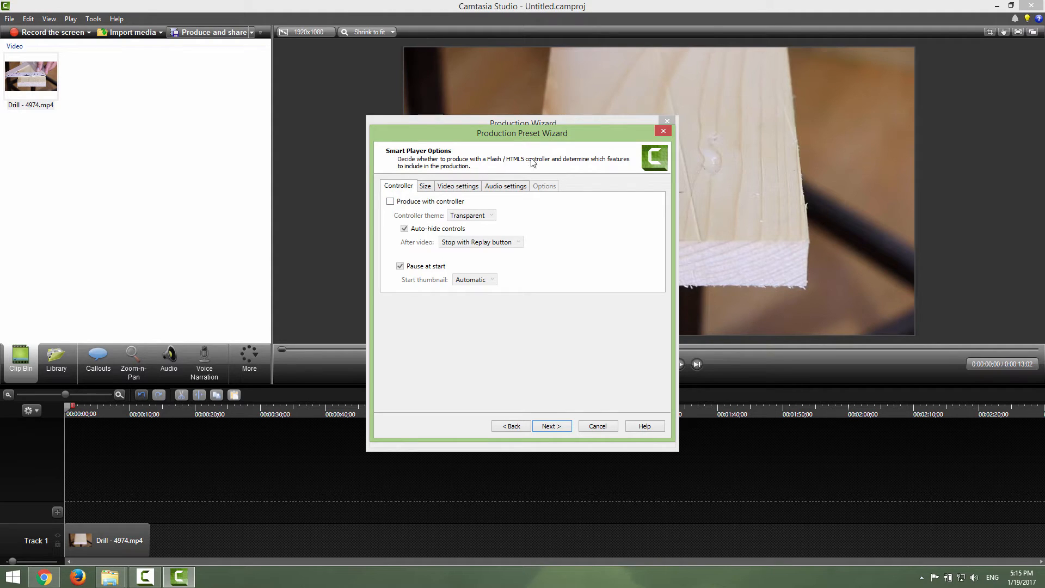
left_click(425, 185)
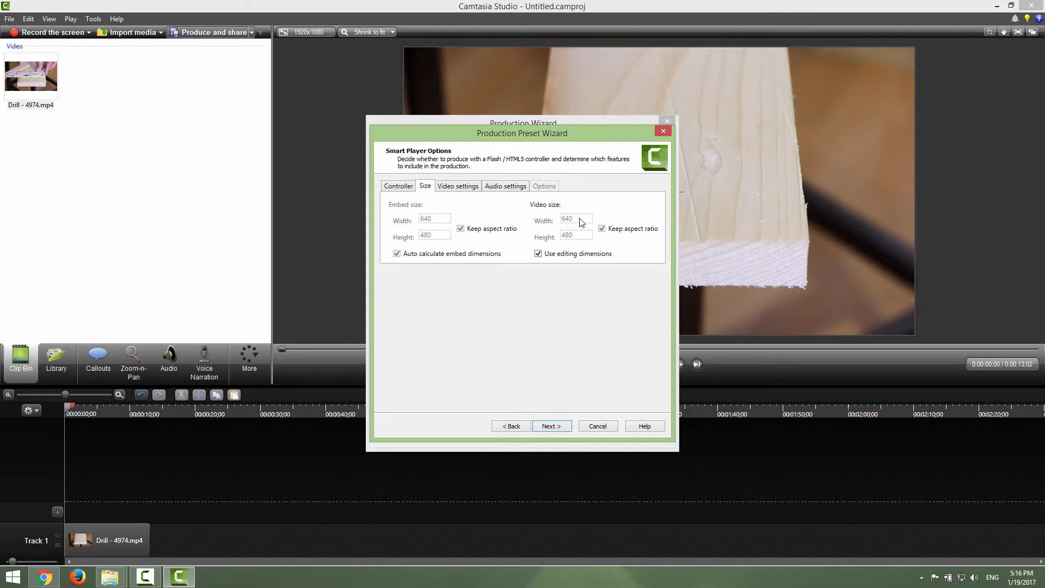
Replace editing dimensions with a custom 1920 width and 1080 height, aspect ratio unlocked
left_click(539, 253)
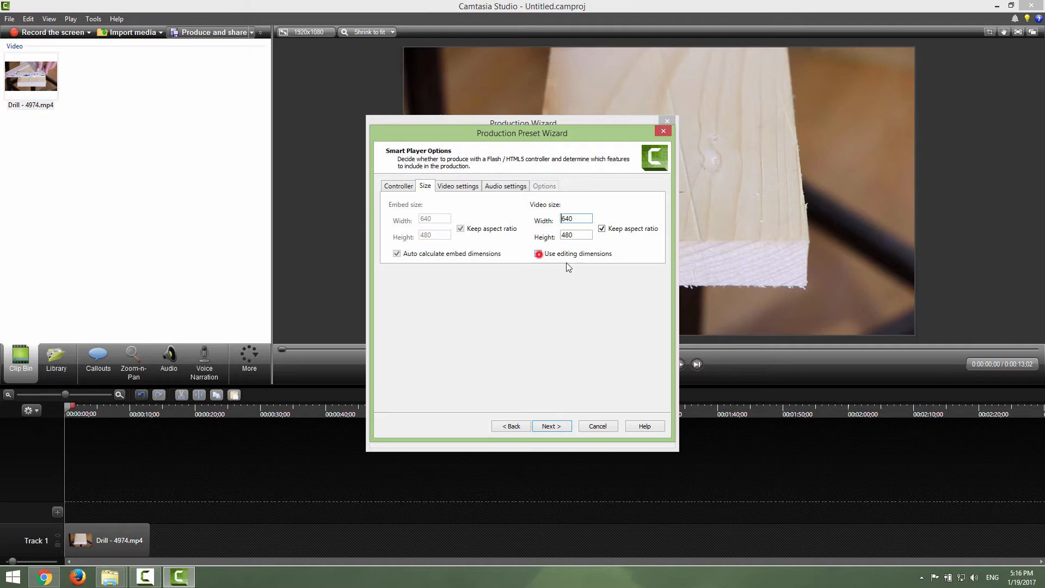
left_click(538, 254)
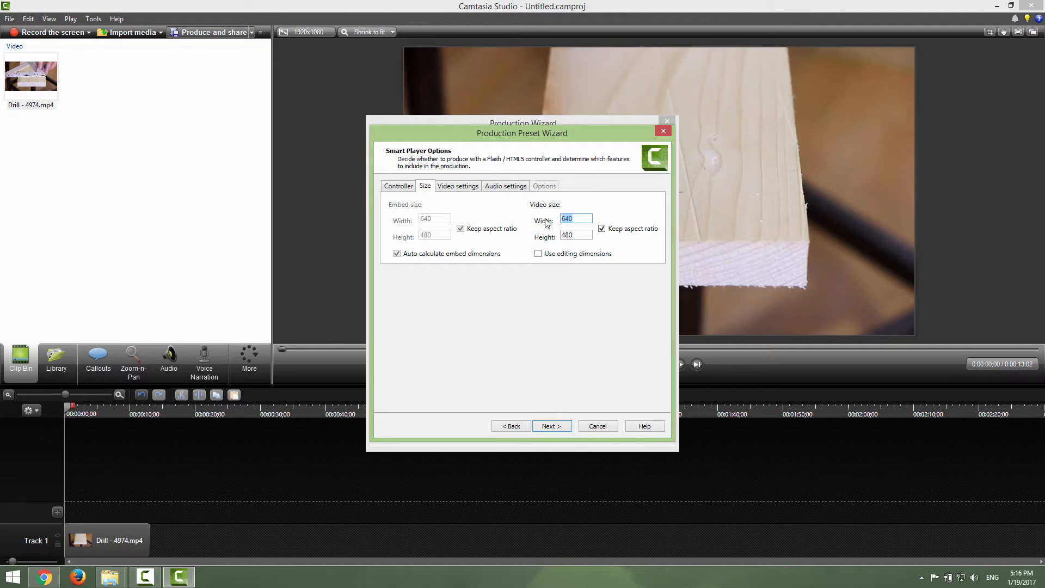
type("1920")
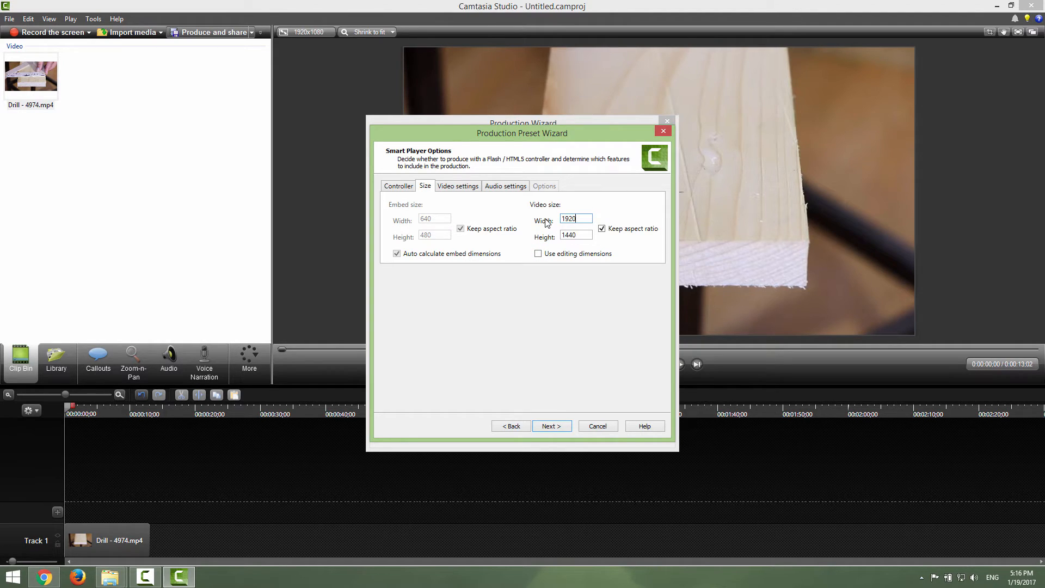
left_click(602, 227)
type("1")
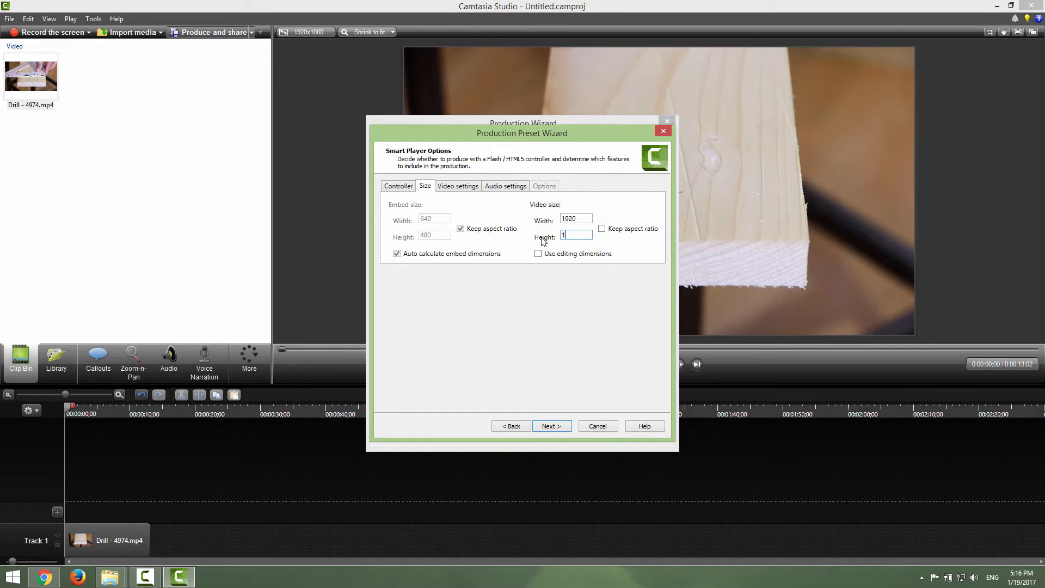
type("080")
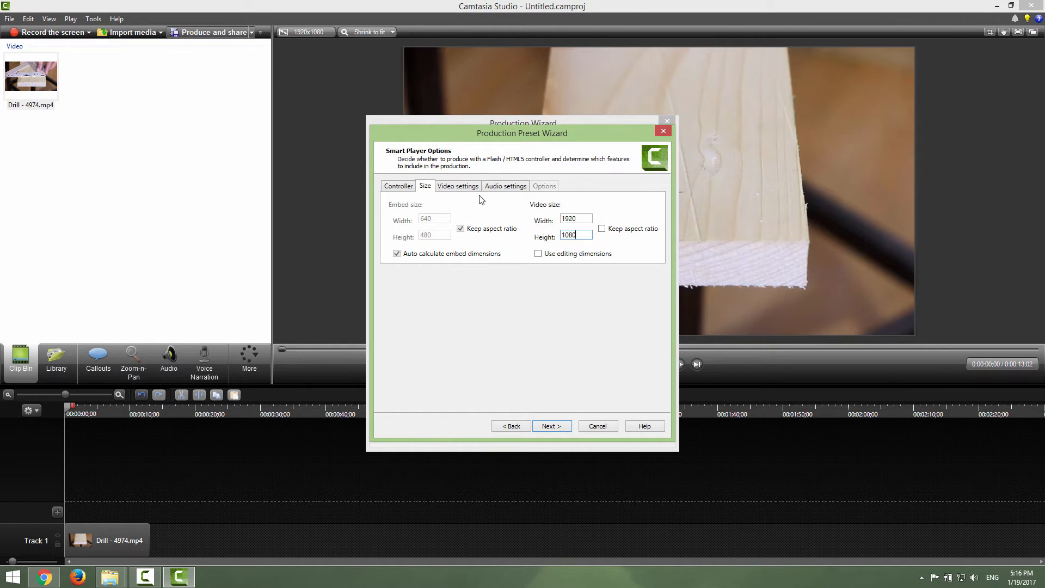
left_click(459, 186)
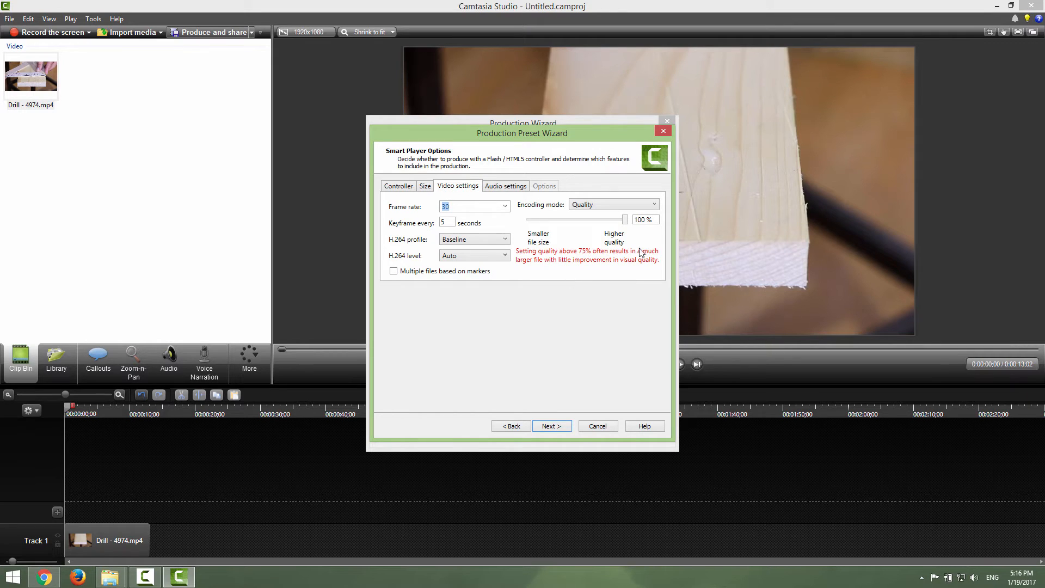
Keep 30 fps and Quality encoding mode, settling the quality slider back at 100 percent
left_click_drag(625, 219, 595, 219)
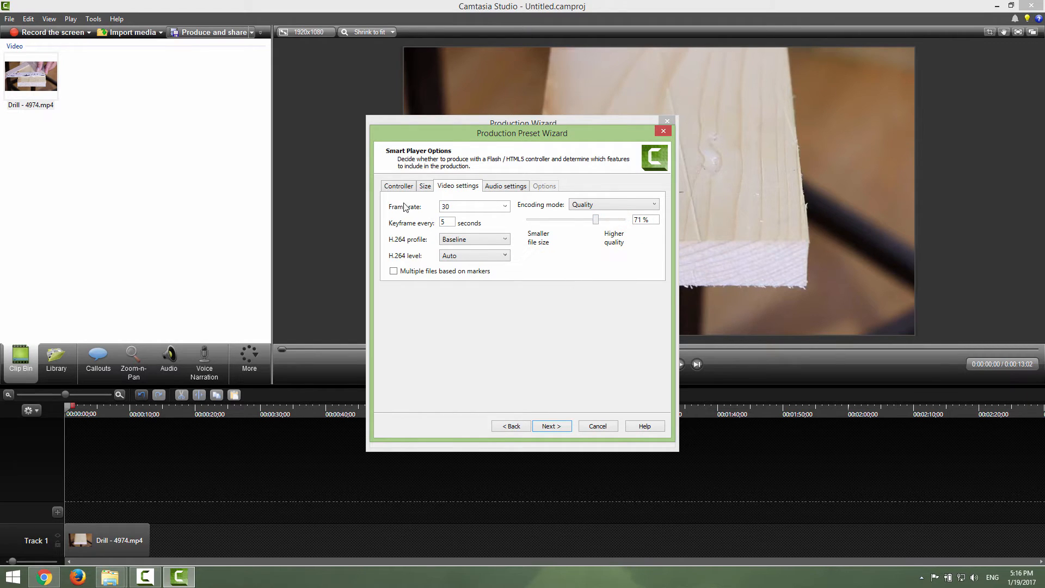
left_click(504, 205)
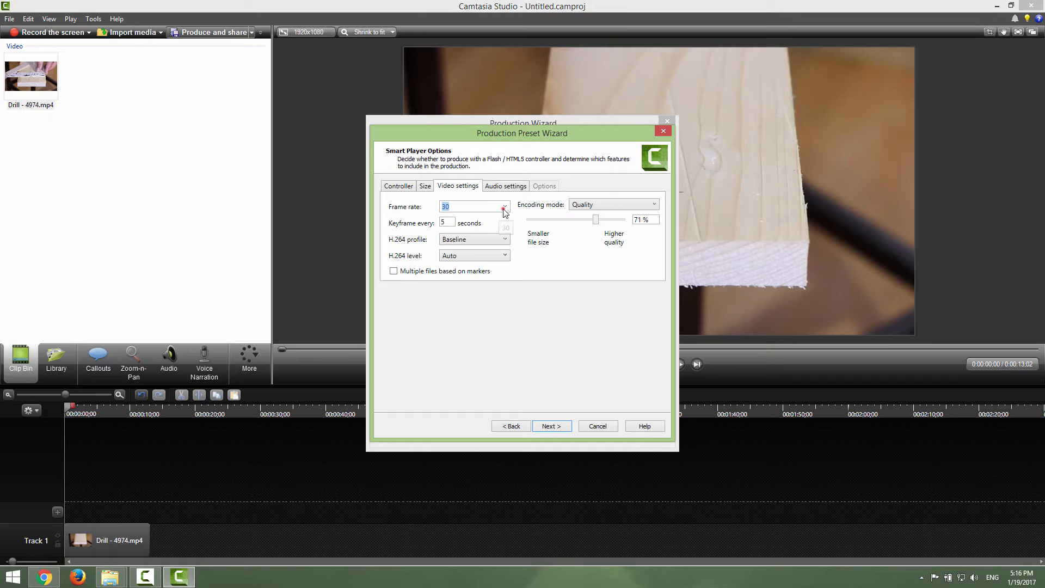
left_click(504, 207)
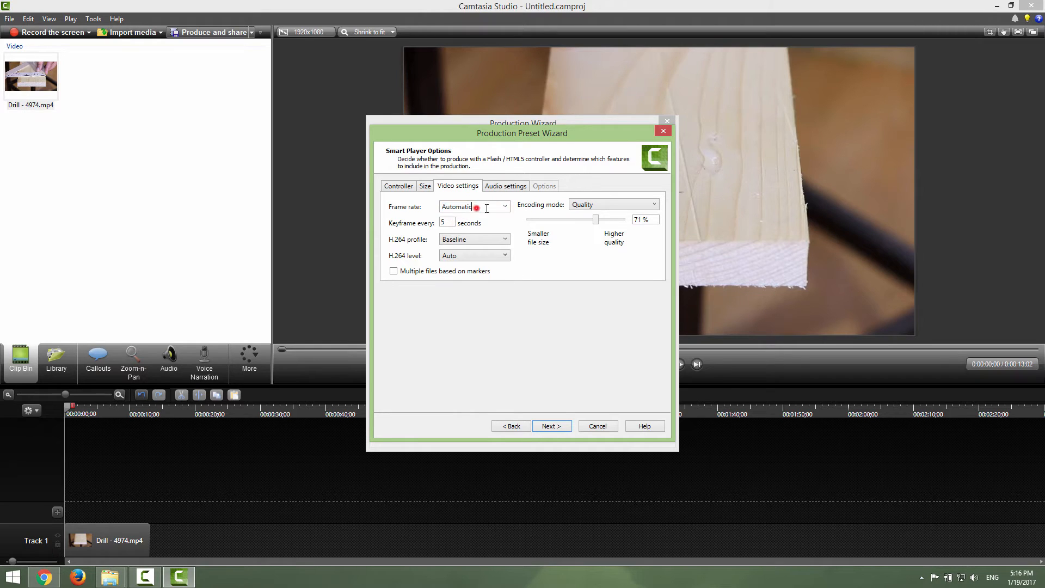
left_click(474, 206)
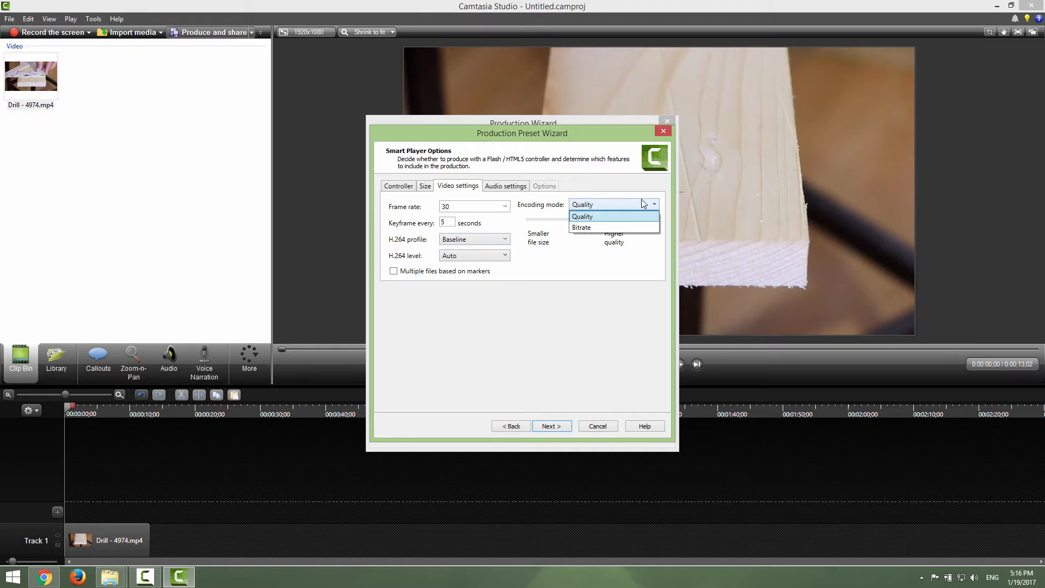
left_click(581, 216)
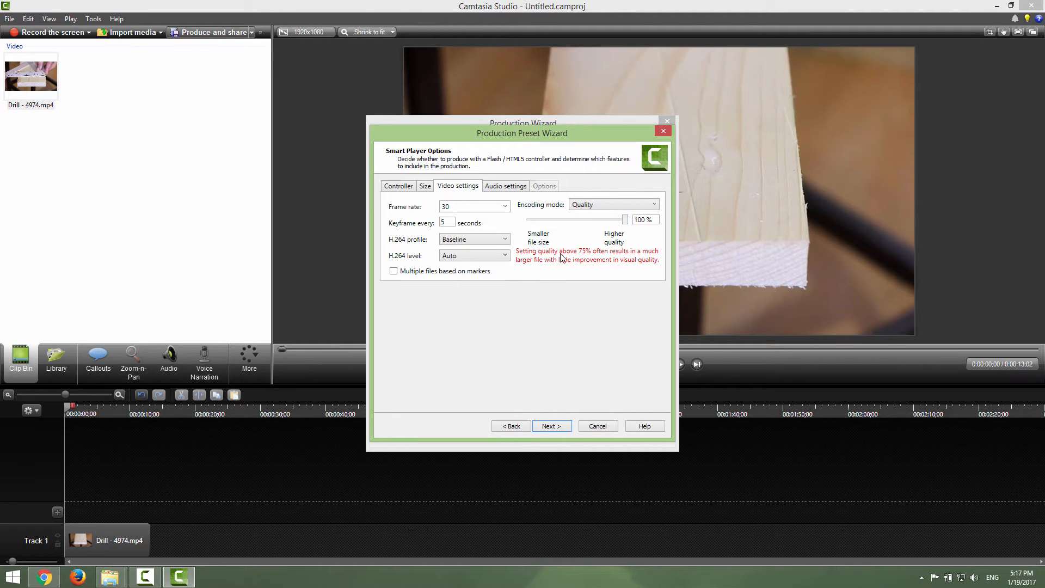
mouse_move(551, 258)
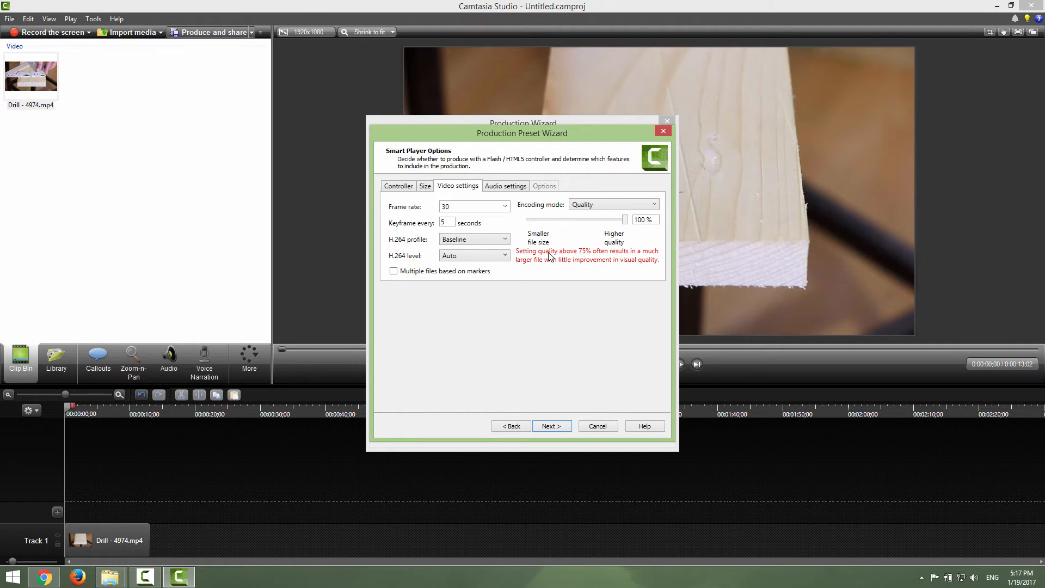
mouse_move(533, 268)
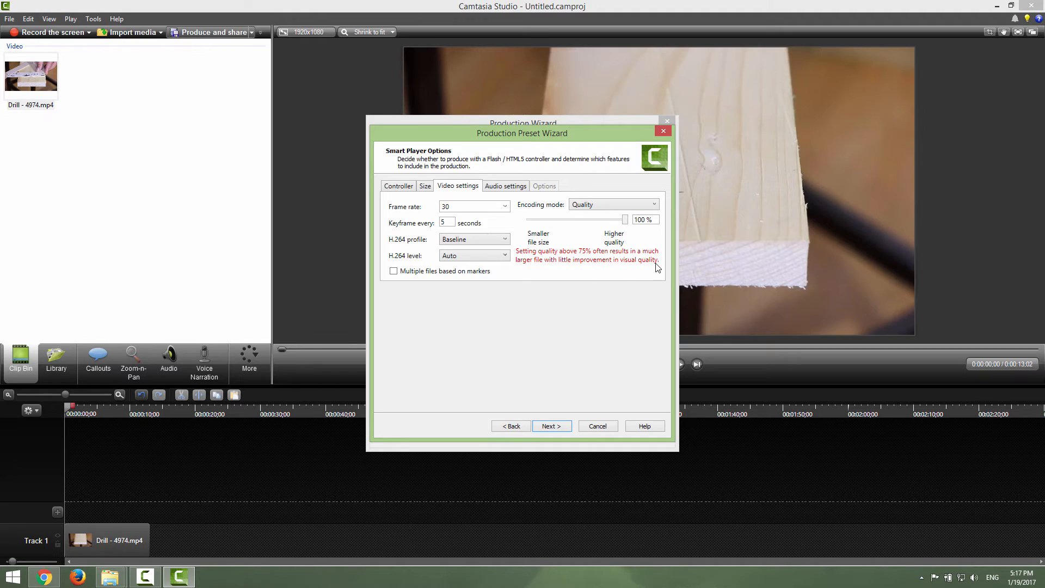
left_click_drag(623, 219, 600, 219)
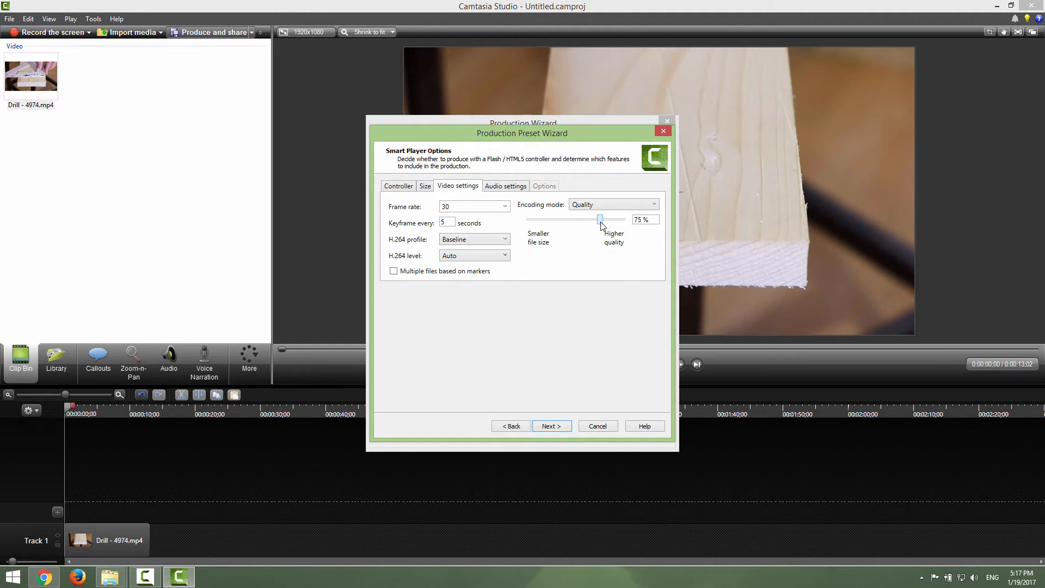
left_click_drag(600, 219, 625, 219)
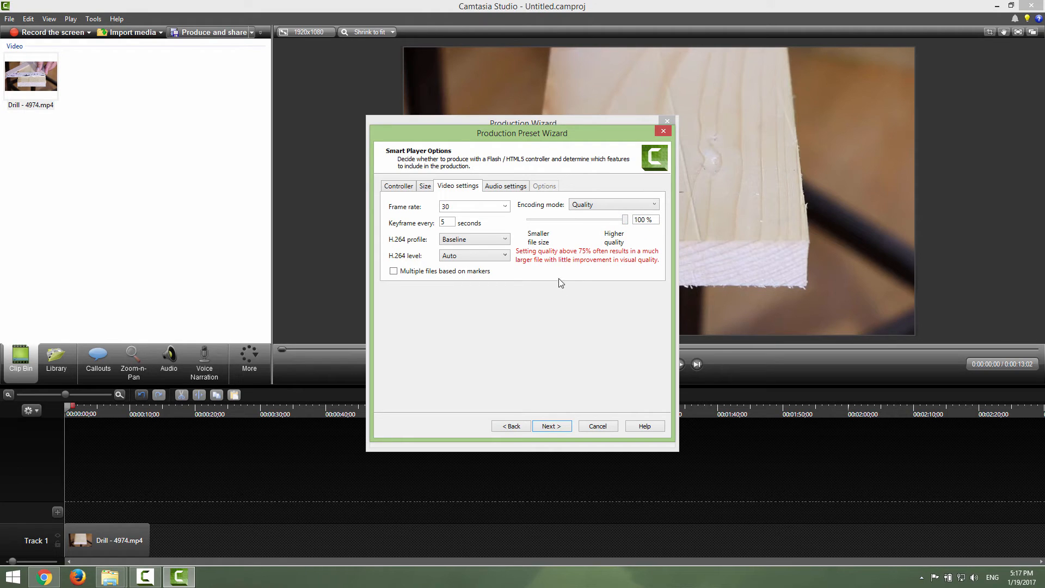
mouse_move(584, 264)
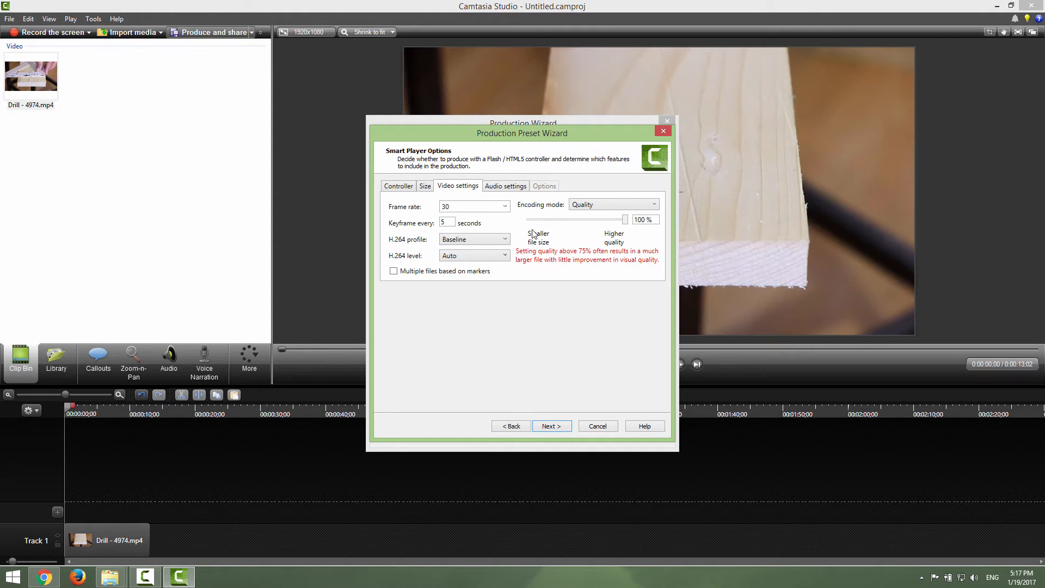
mouse_move(560, 219)
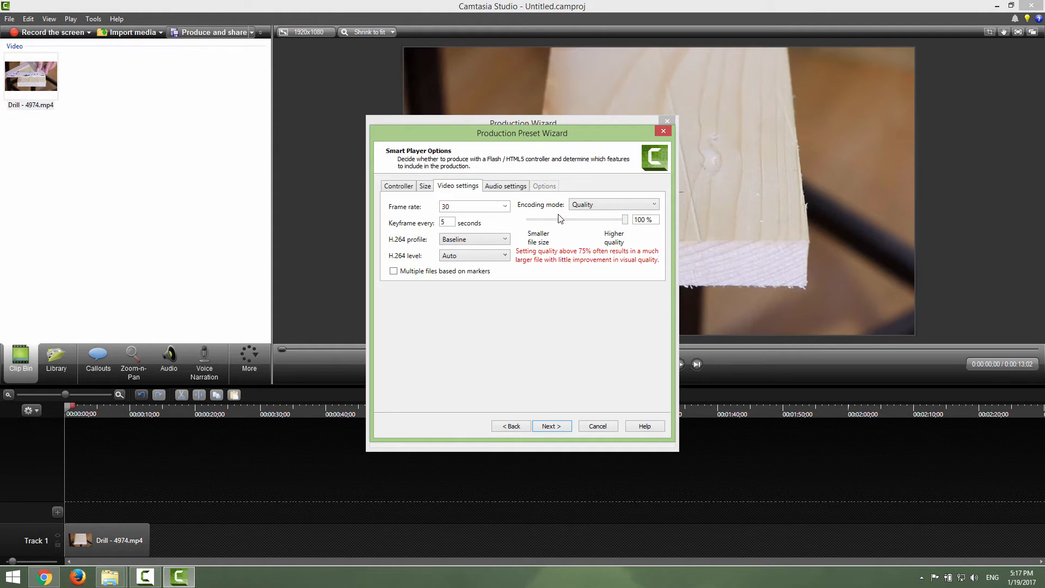
Keep audio encoding at 1024 kbps bit rate and advance to Video Options
left_click(505, 185)
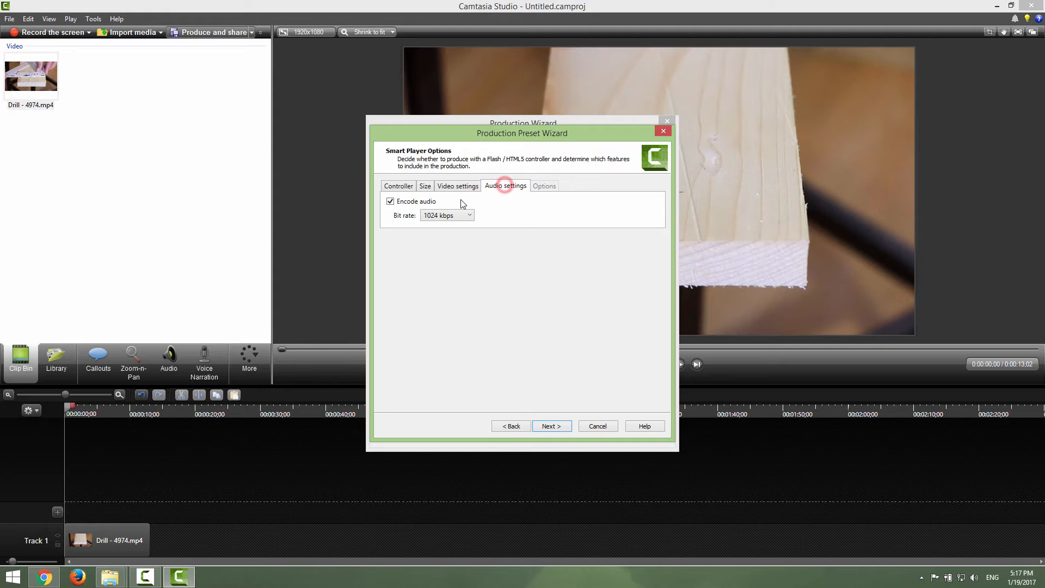
left_click(469, 215)
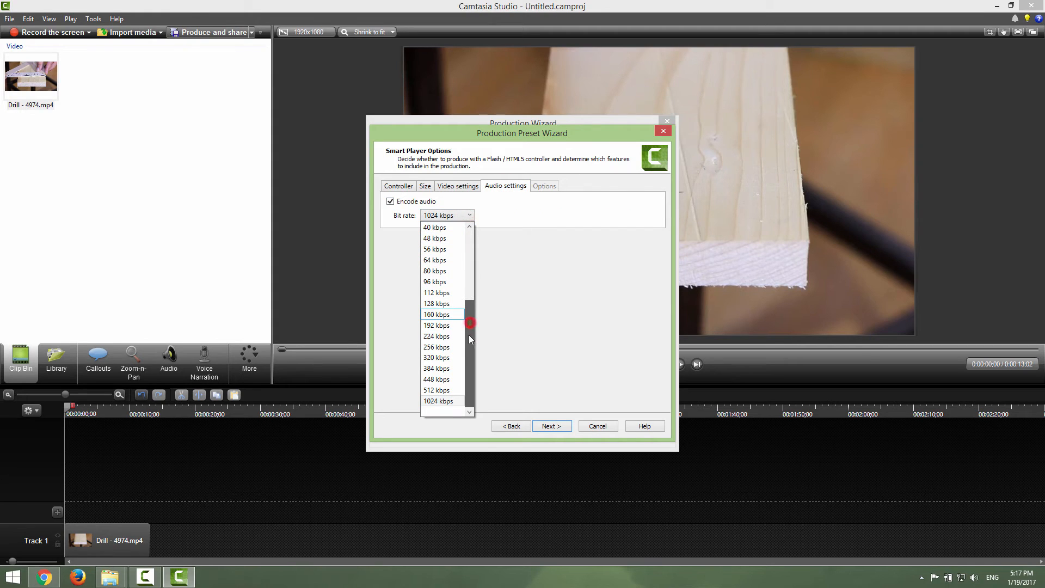
left_click(438, 402)
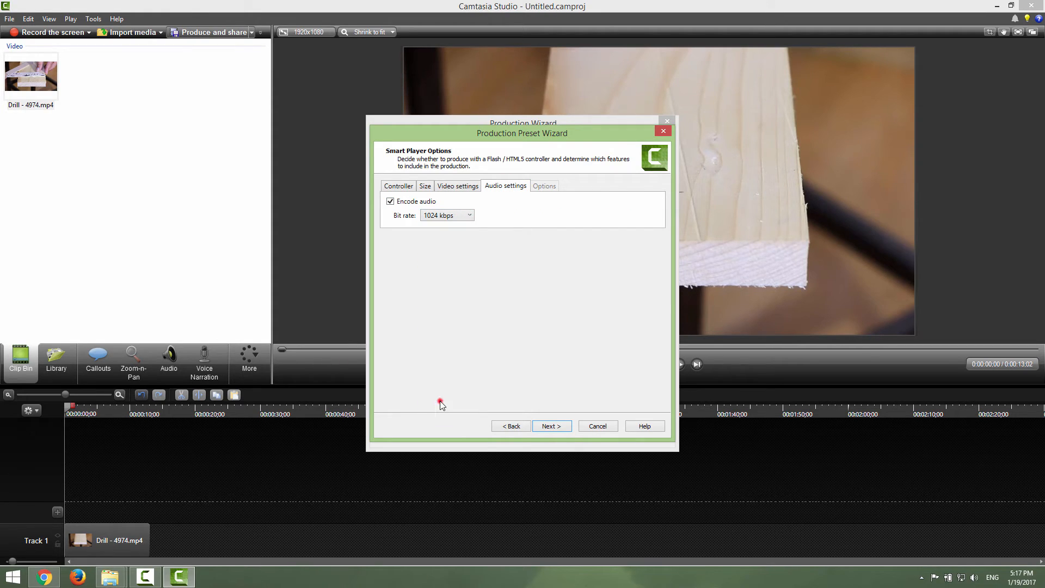
left_click(551, 426)
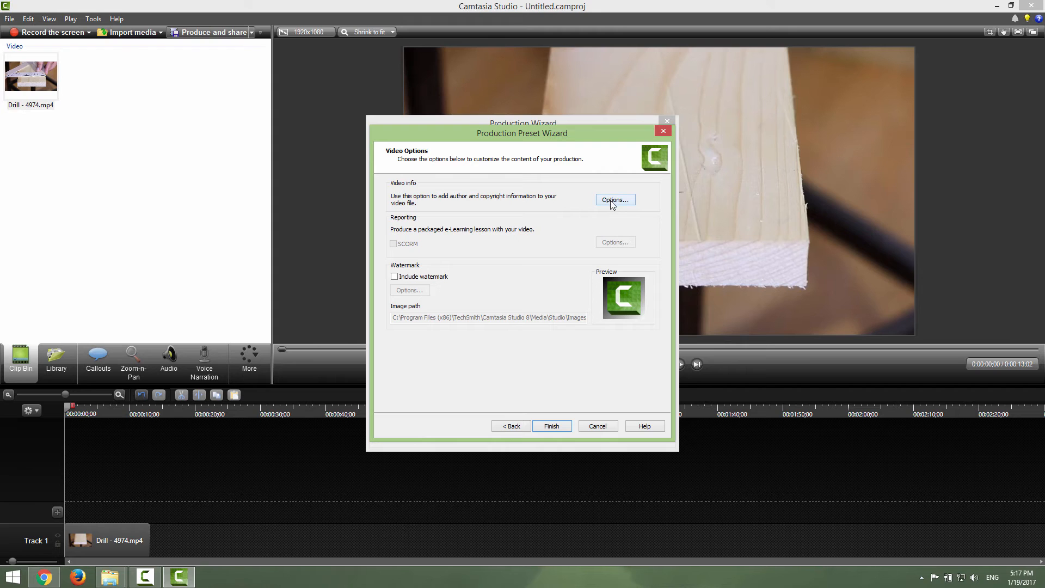
Finish the wizard so 'my super preset' appears in Manage Production Presets
left_click(614, 199)
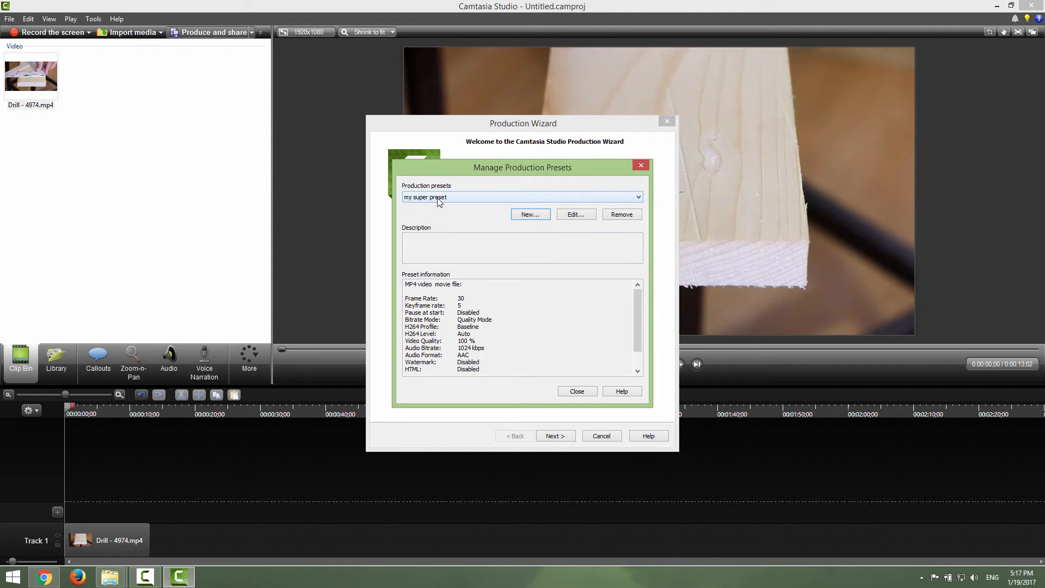
Select 'my super preset' from the production dropdown and continue to the save-location page
left_click(577, 391)
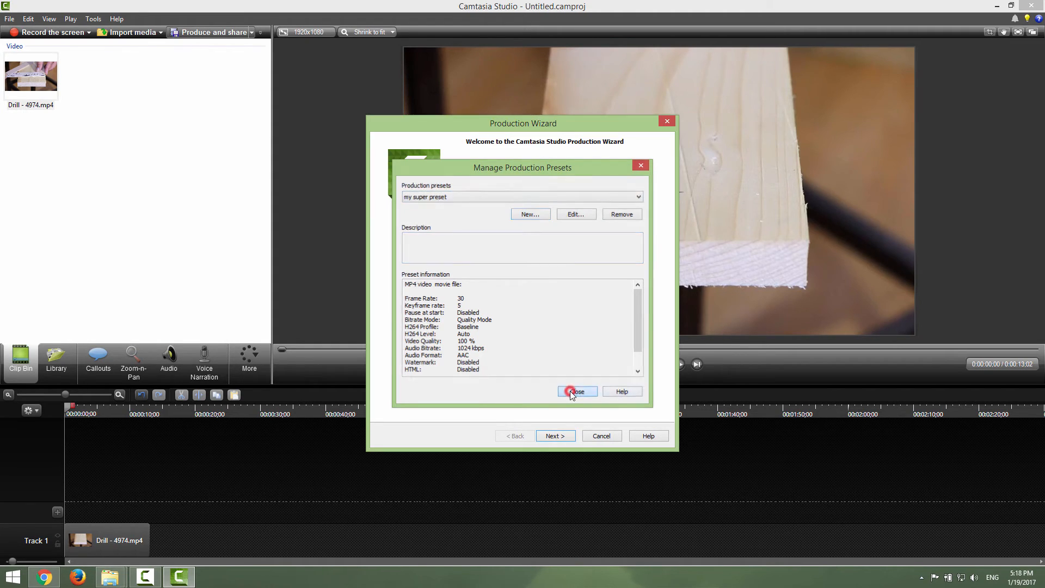
left_click(577, 391)
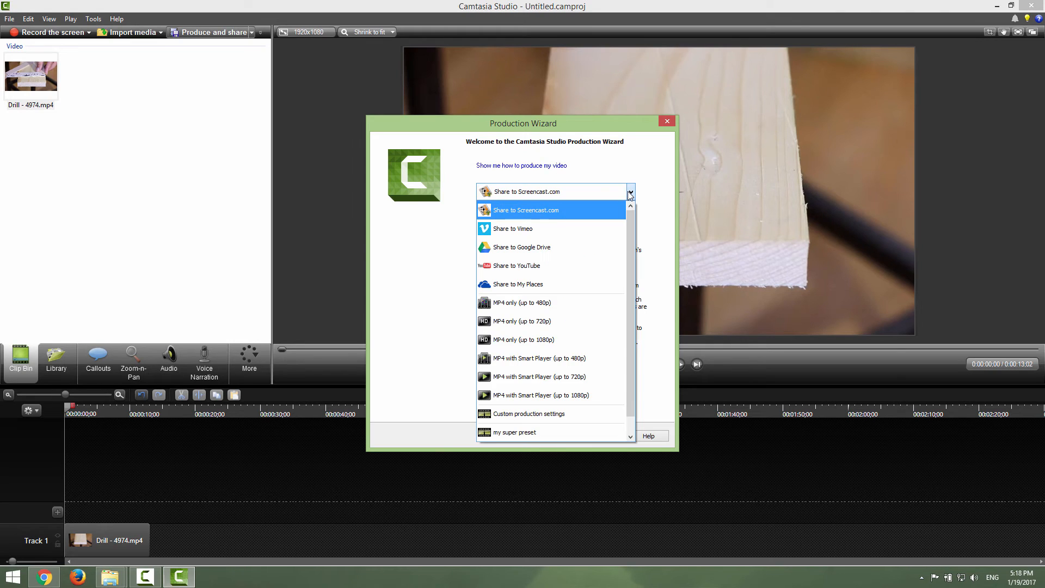
scroll("down", 3)
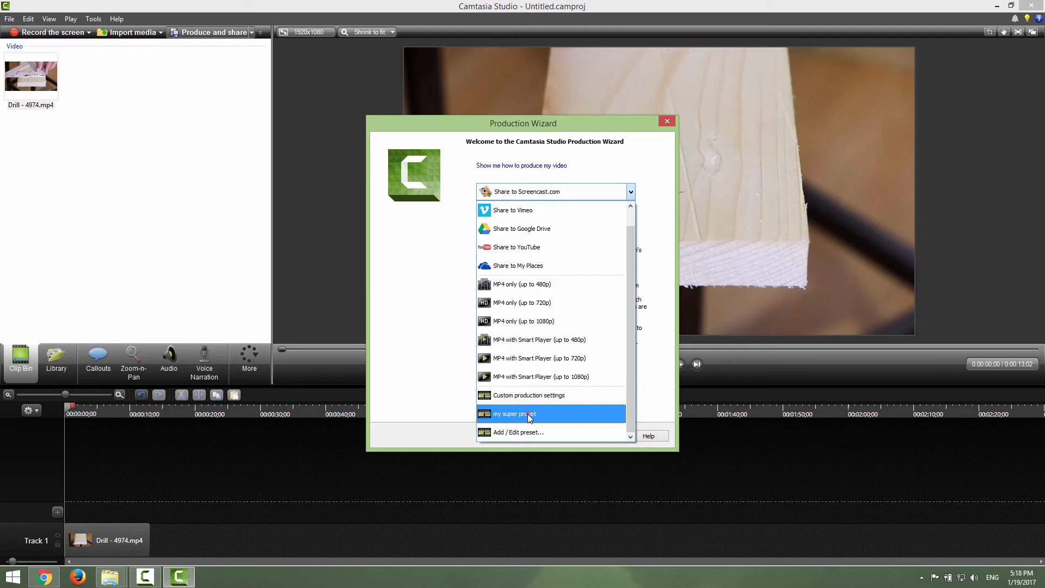
left_click(513, 413)
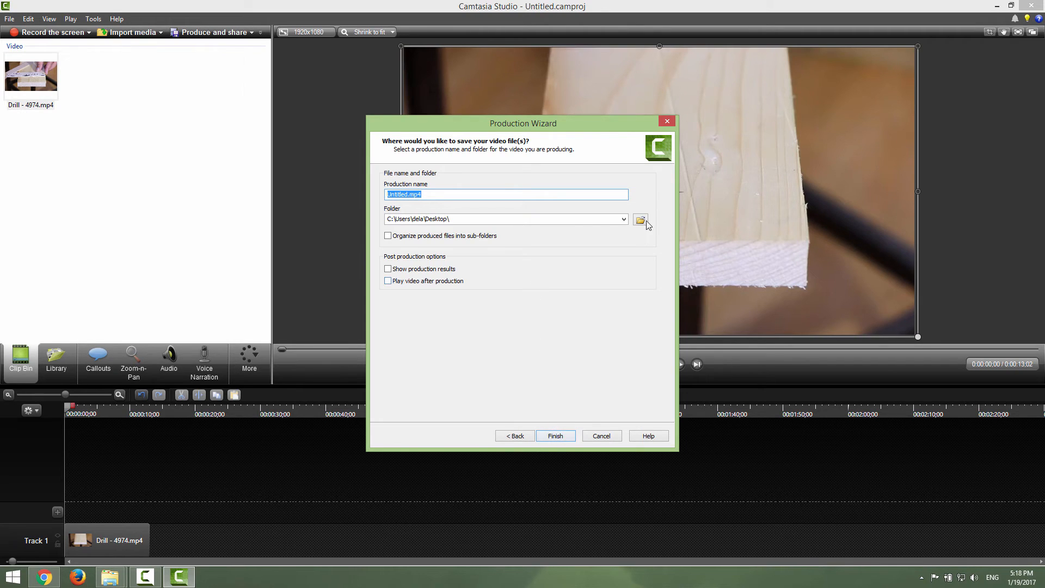
Confirm Untitled.mp4 on the Desktop as the output and start rendering
left_click(639, 219)
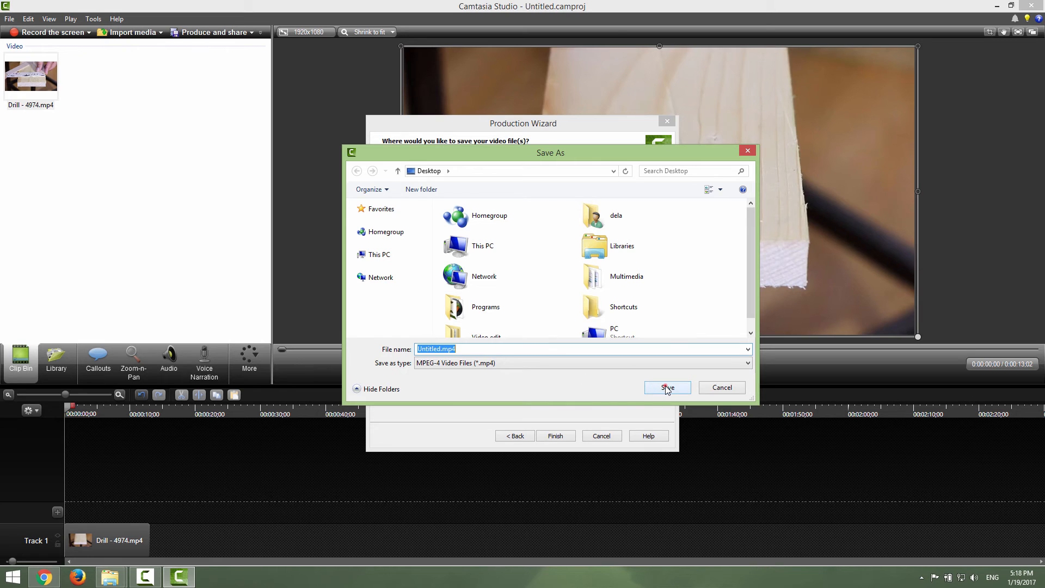
left_click(667, 388)
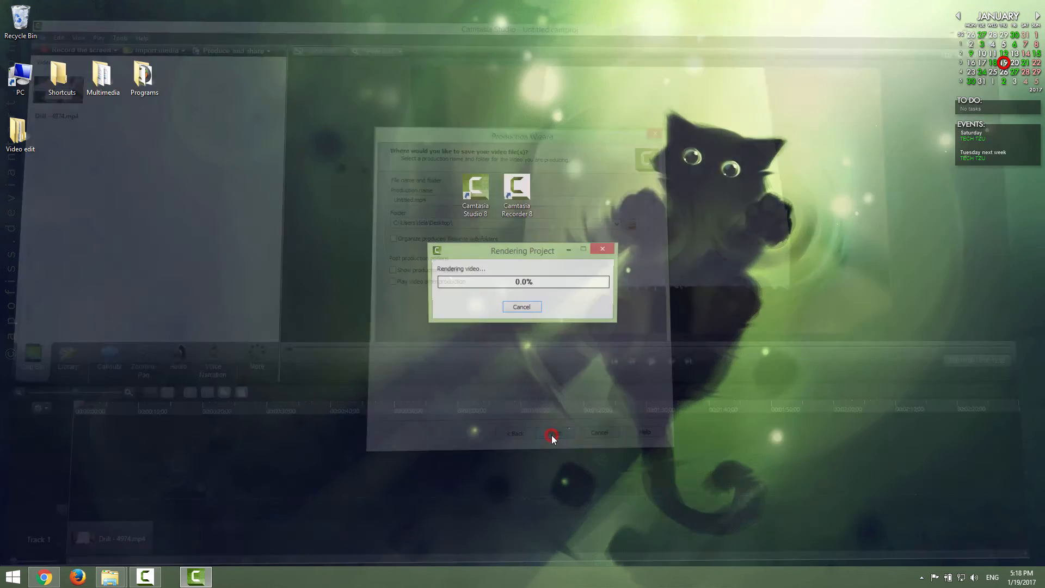
left_click(552, 432)
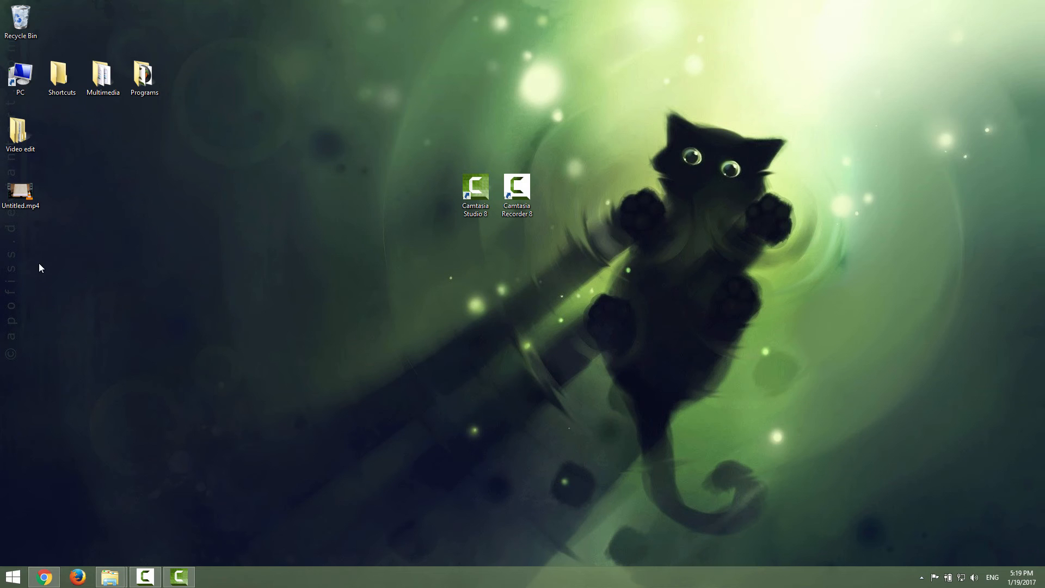
Show Untitled.mp4's Details properties confirming 1920x1080 at 30 fps
right_click(20, 189)
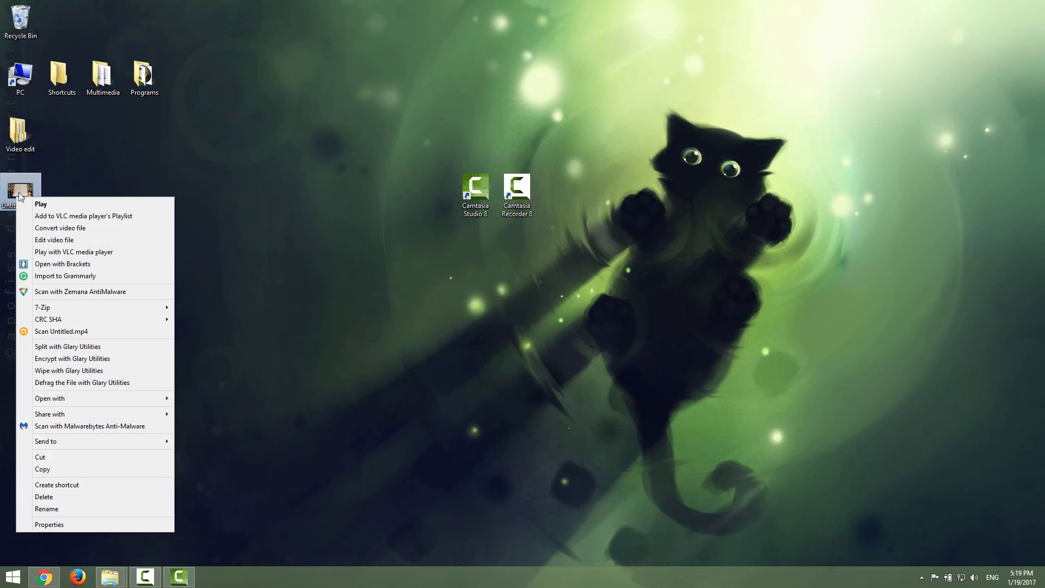
left_click(49, 523)
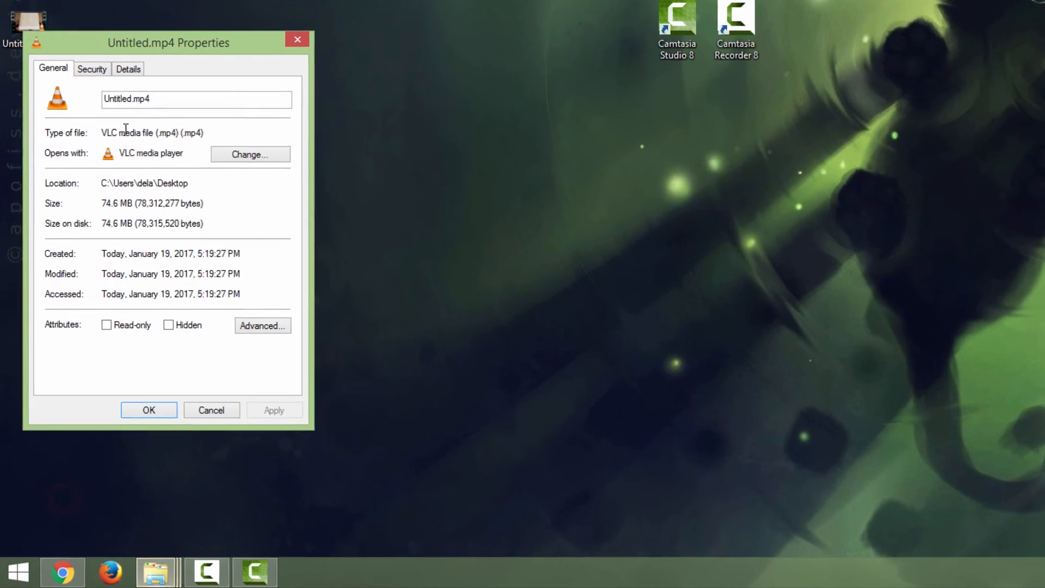
left_click(128, 69)
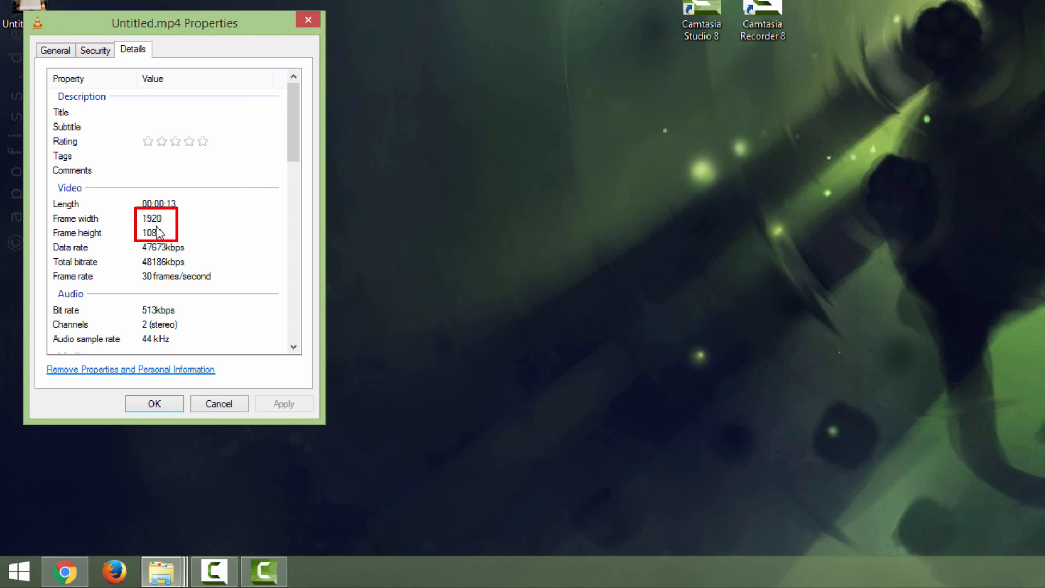
Leave the properties and bring up the YouTube Camtasia tutorial page
left_click(205, 113)
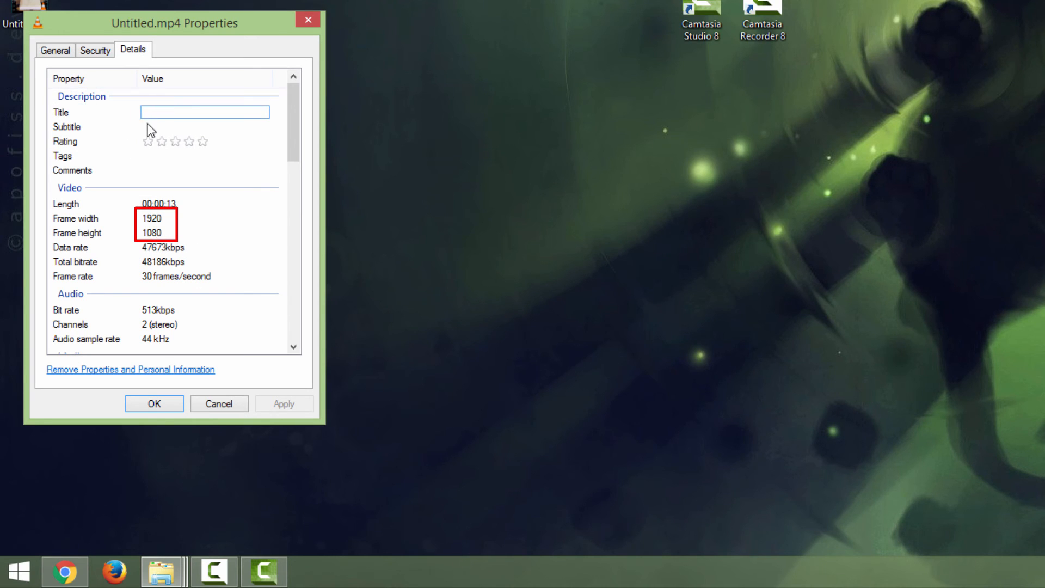
left_click(206, 155)
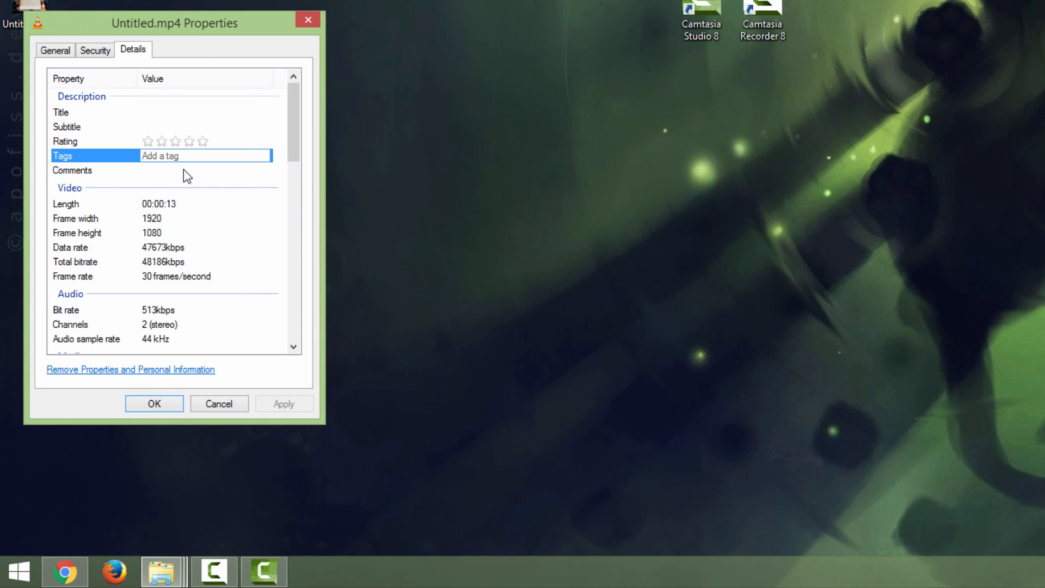
left_click(218, 402)
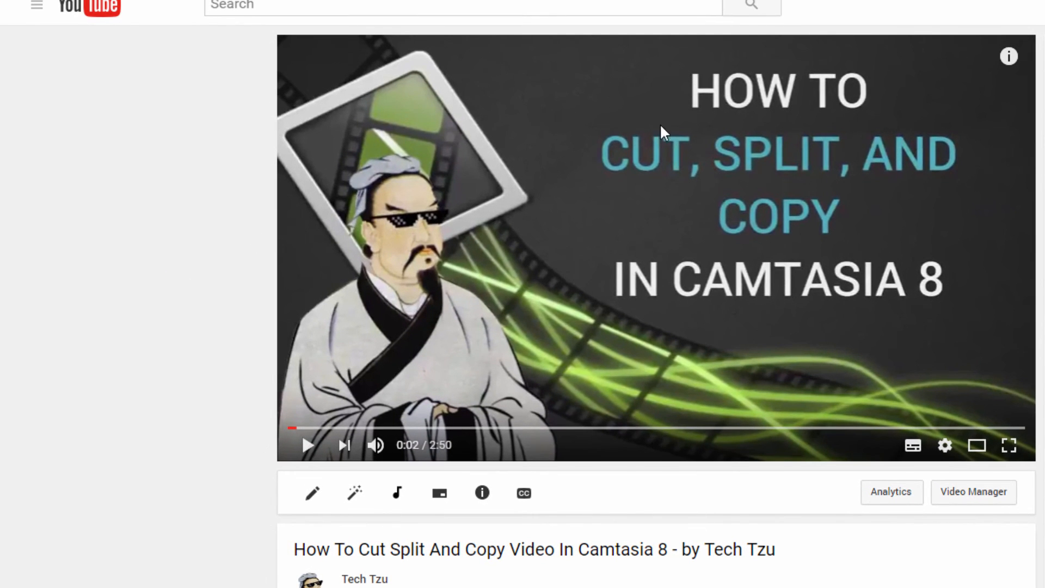
mouse_move(925, 272)
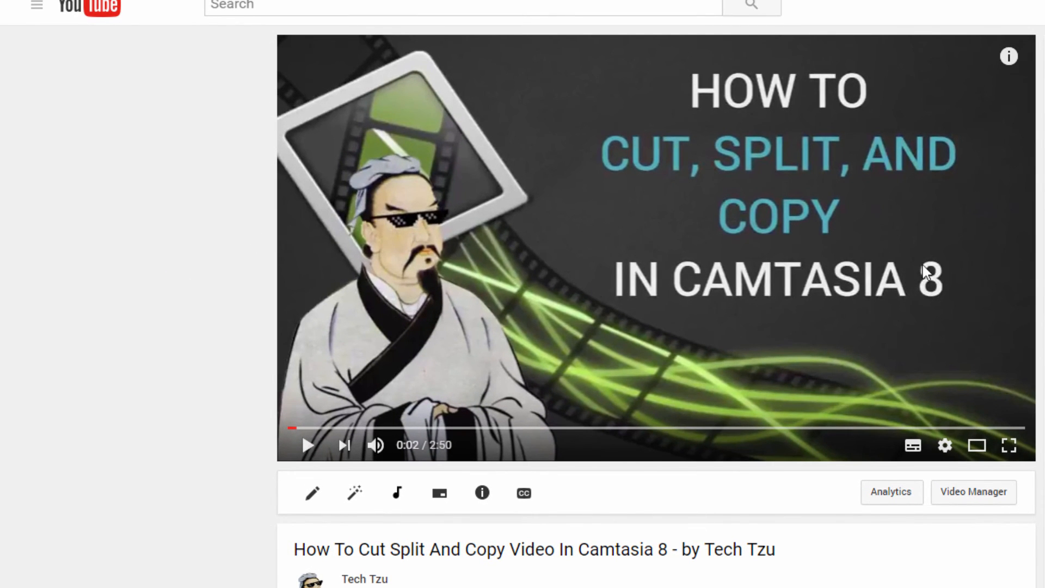
mouse_move(945, 446)
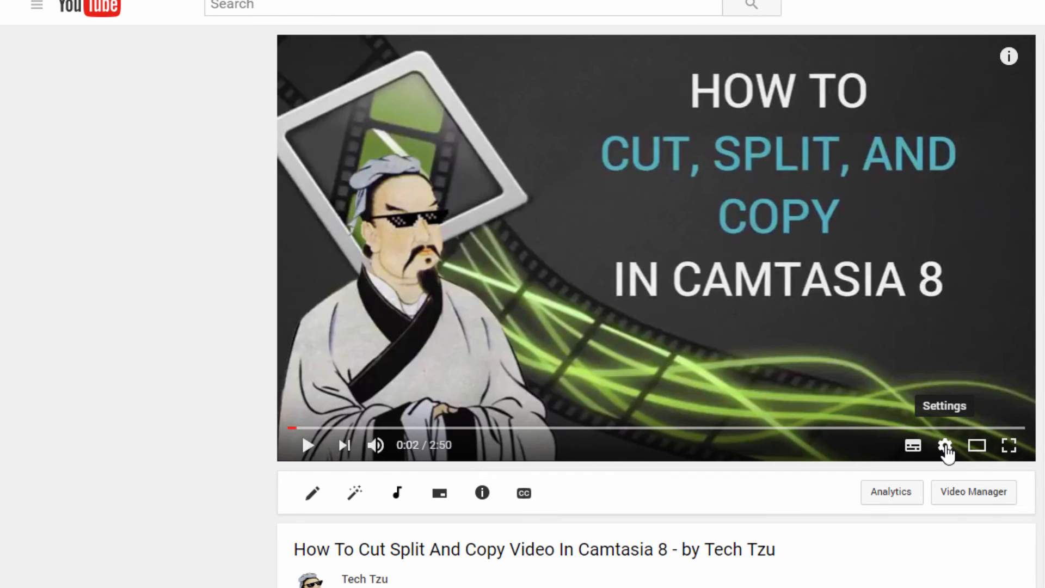
Switch the YouTube player's quality to 1080p HD
left_click(945, 446)
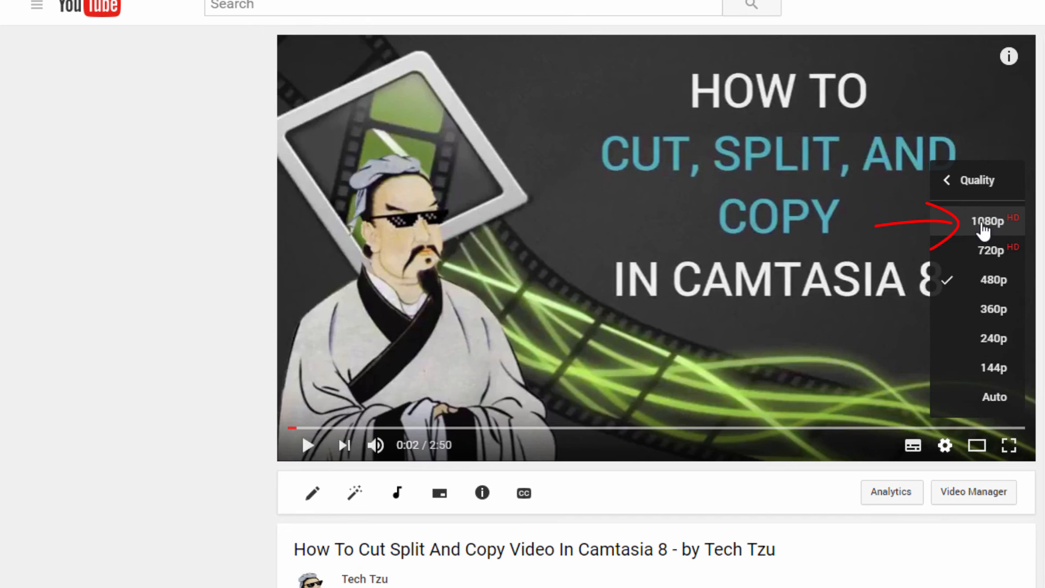
left_click(988, 221)
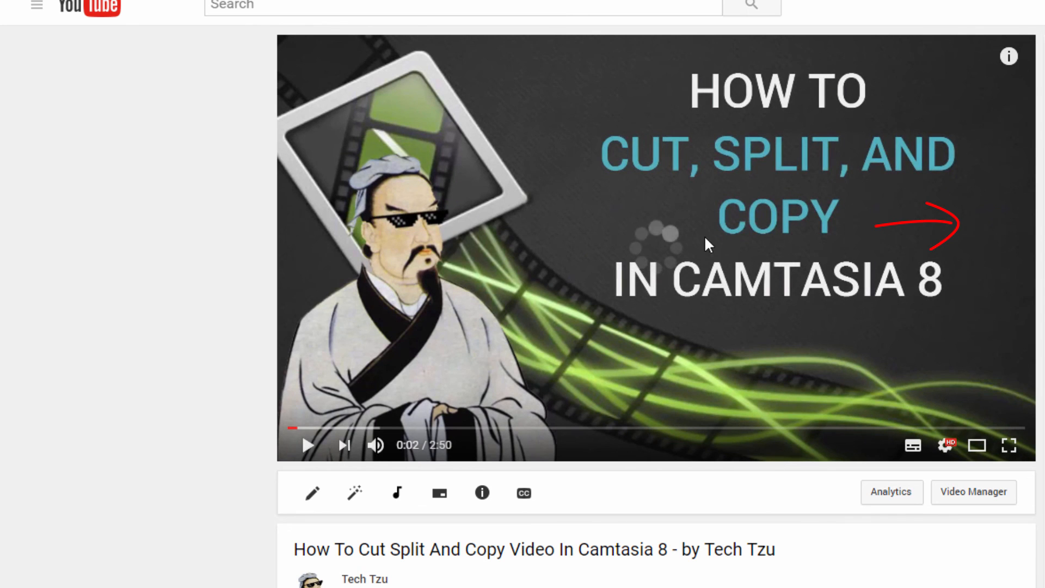